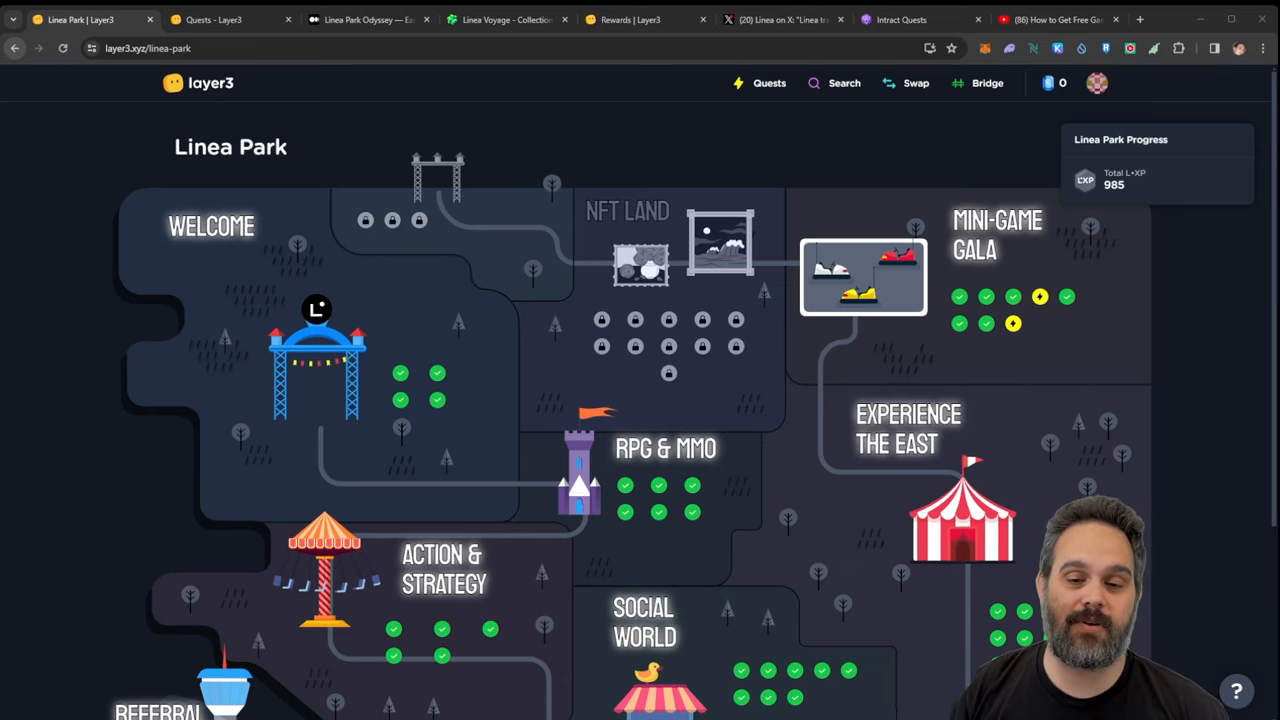
Browse two featured quests on the Quests page, then open search listing all 363 quests
left_click(769, 83)
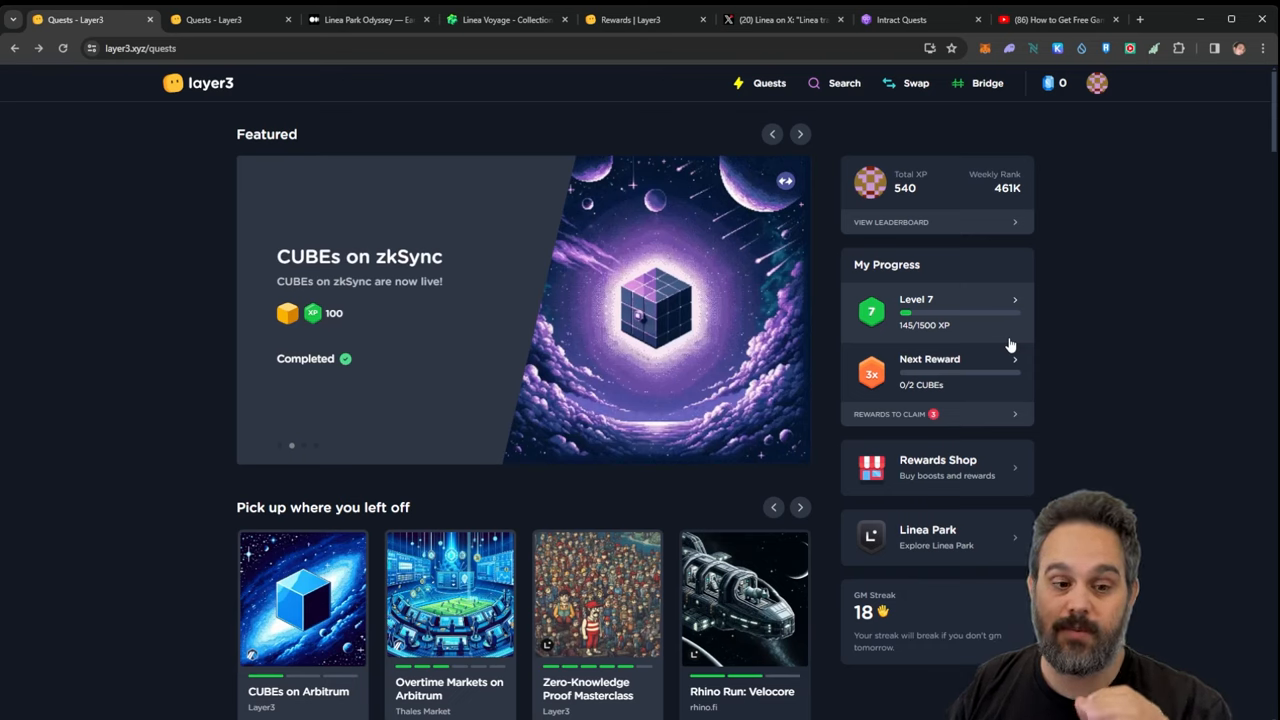
mouse_move(1108, 411)
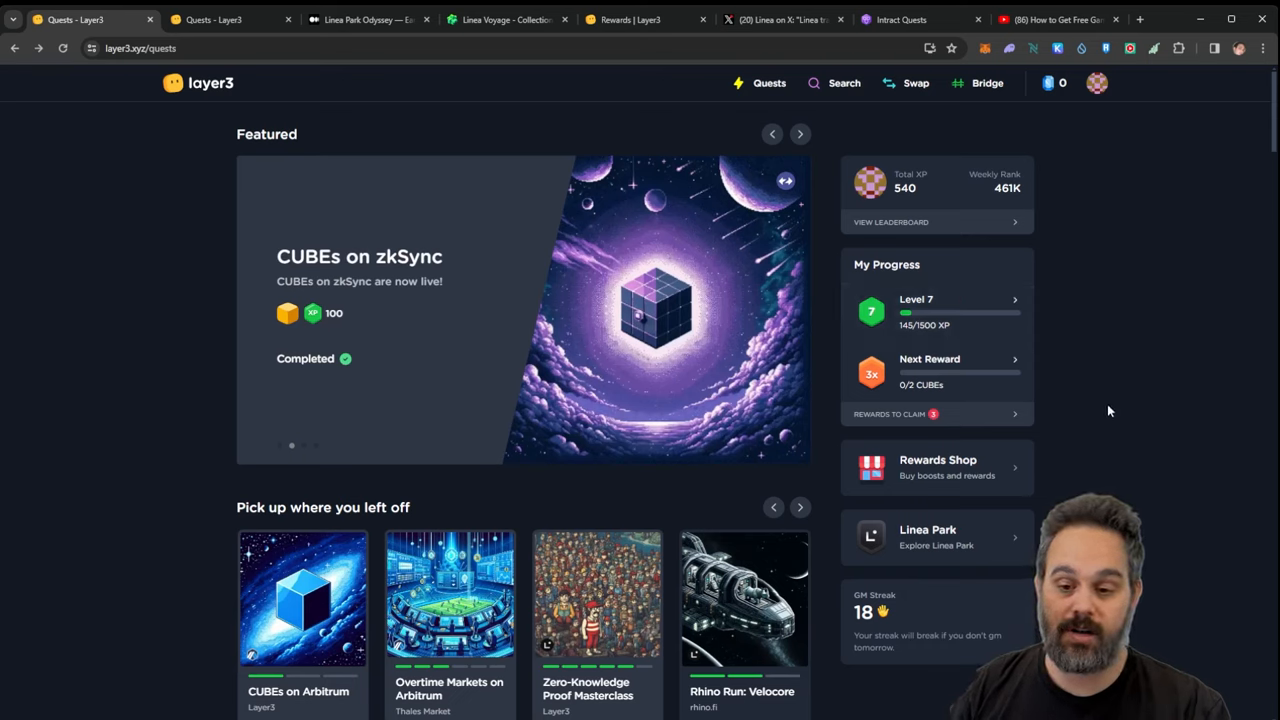
left_click(800, 133)
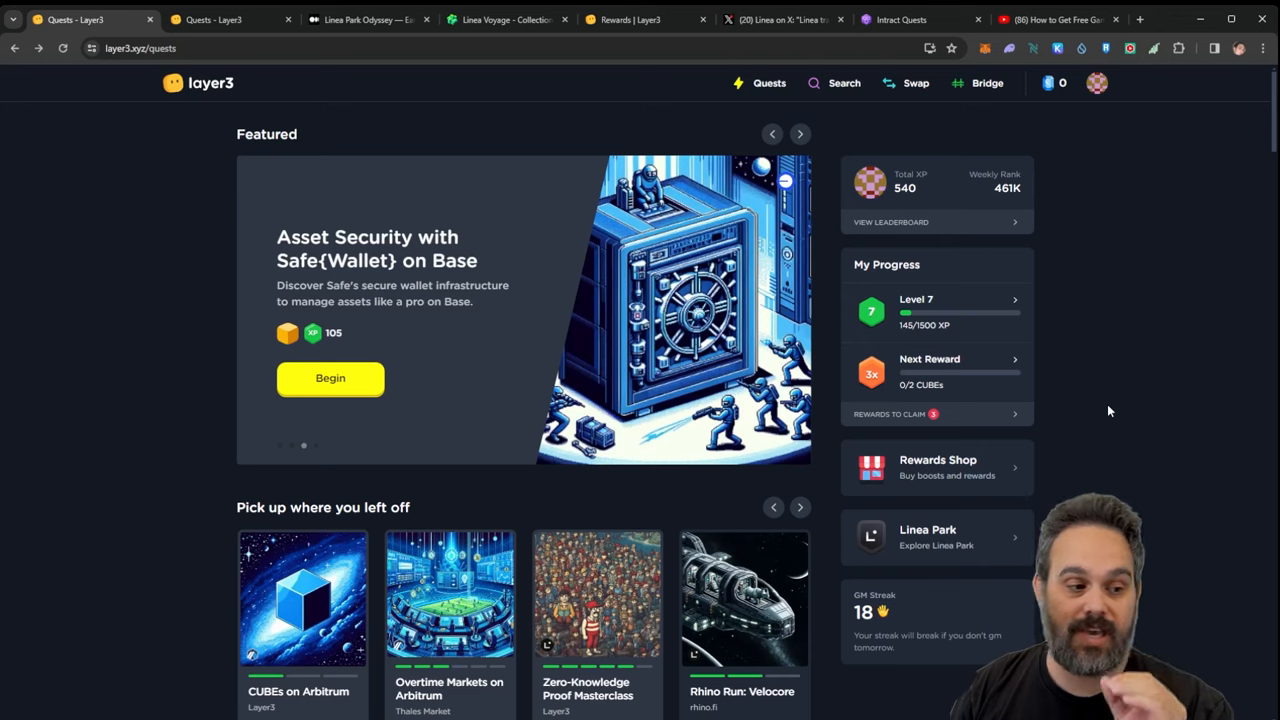
mouse_move(1084, 445)
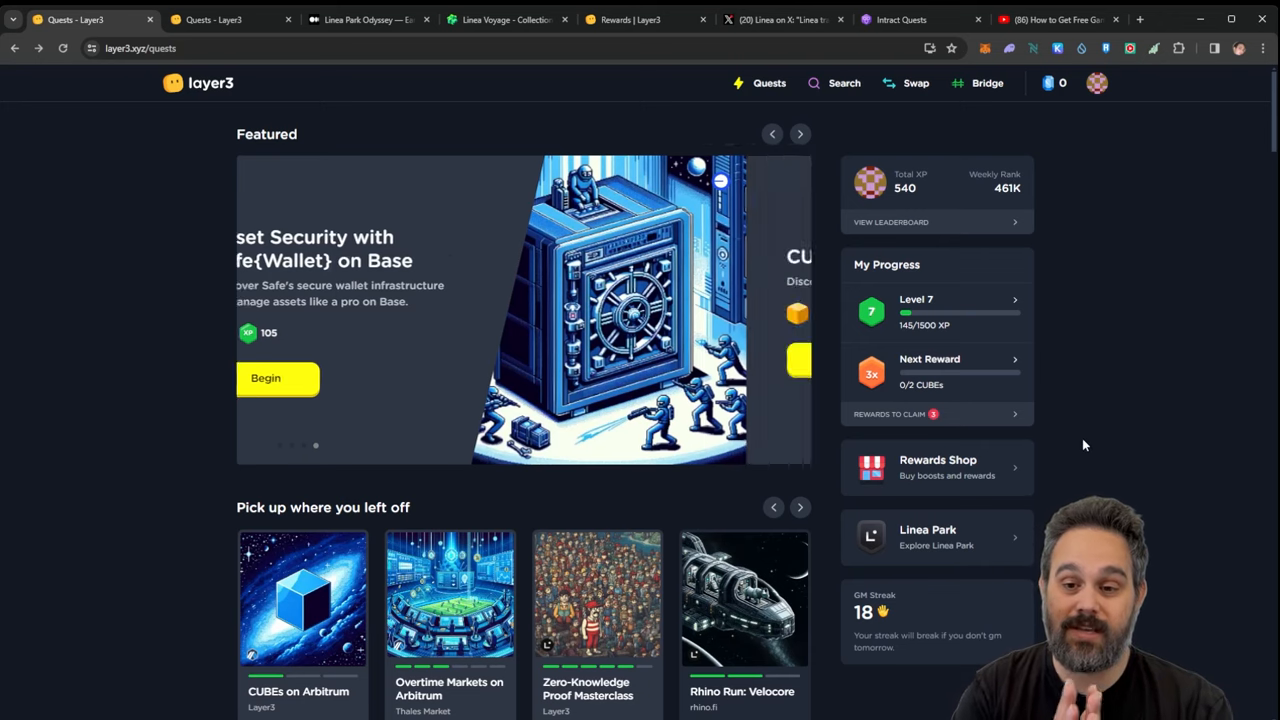
left_click(800, 134)
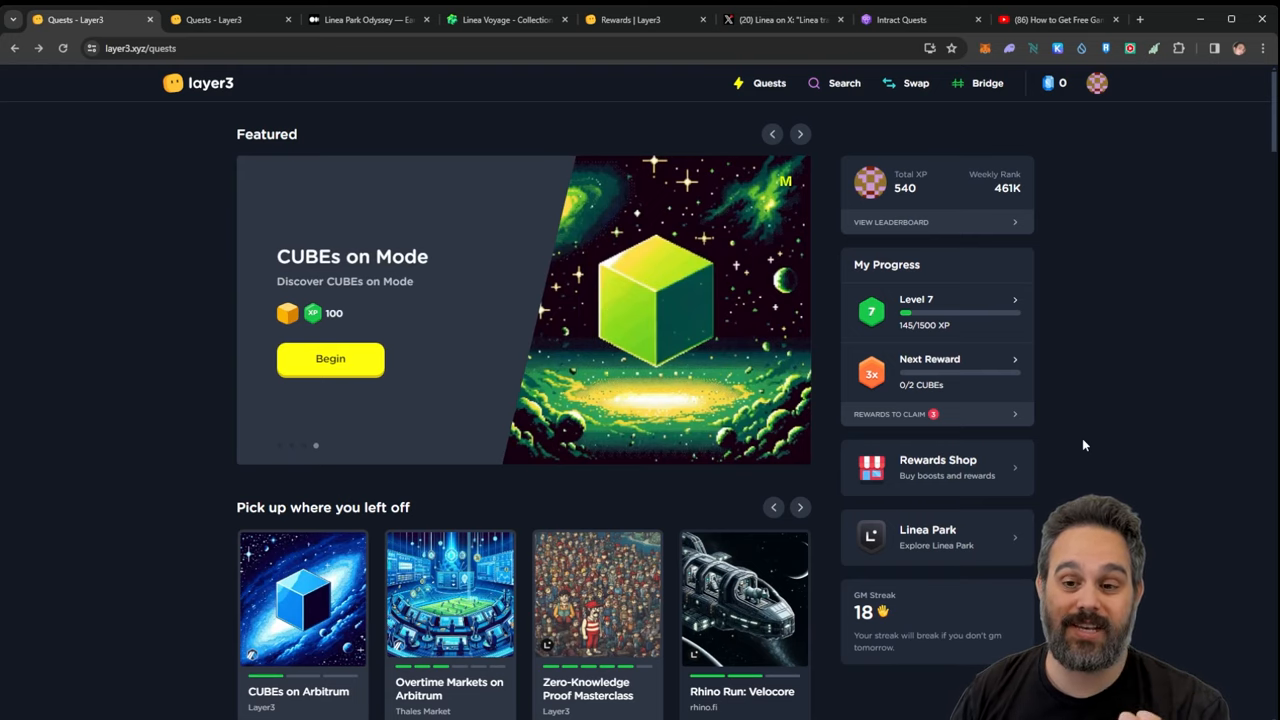
left_click(843, 83)
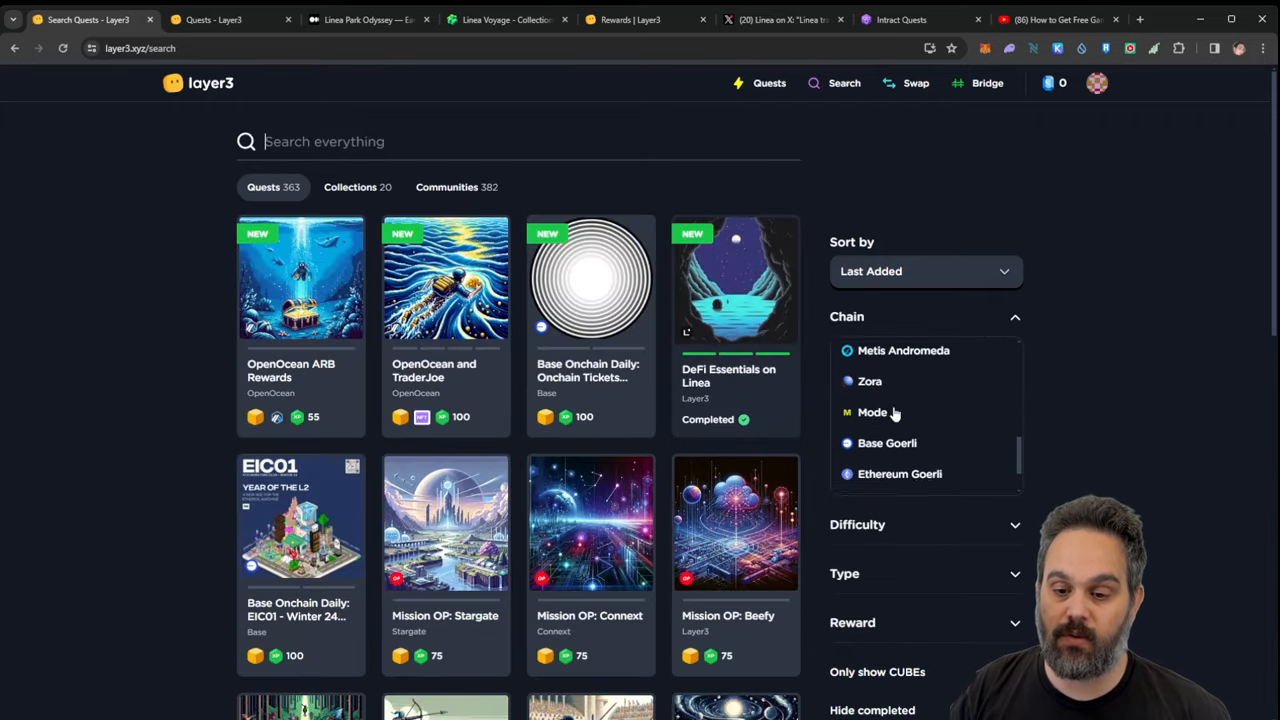
Filter the quests to the Linea chain (7 quests) and switch to the Rewards page
left_click(871, 380)
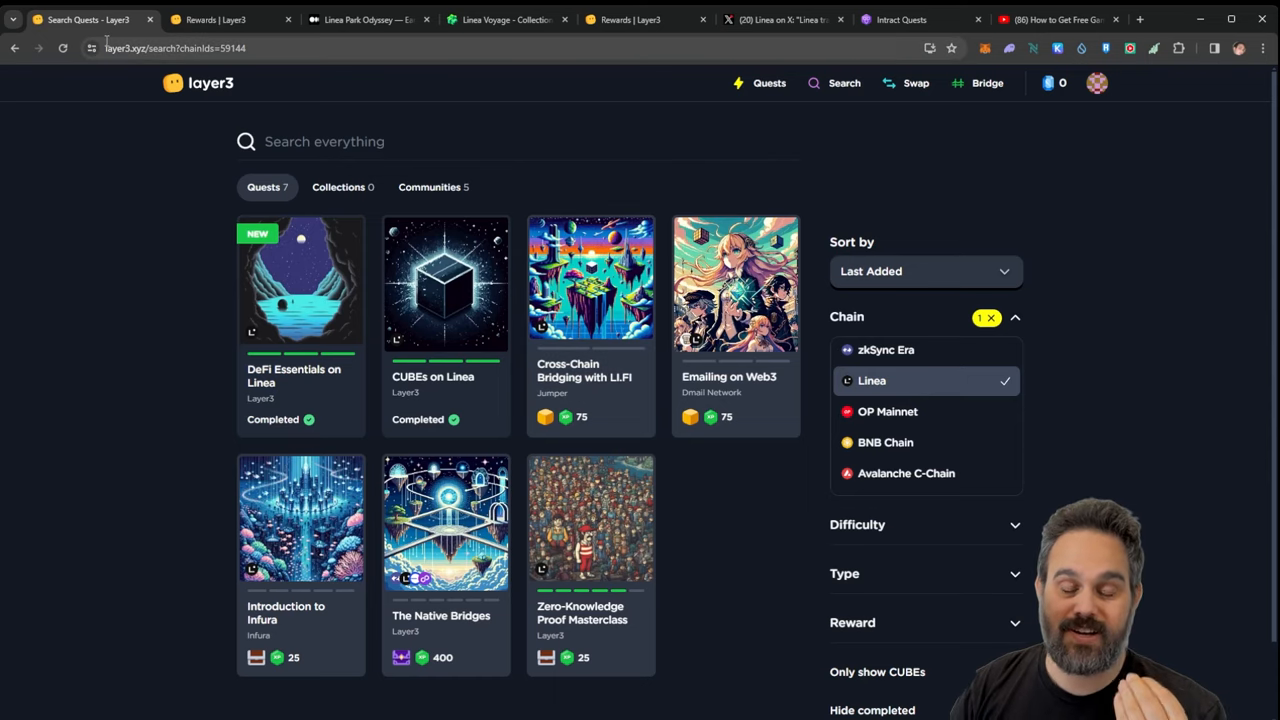
left_click(215, 19)
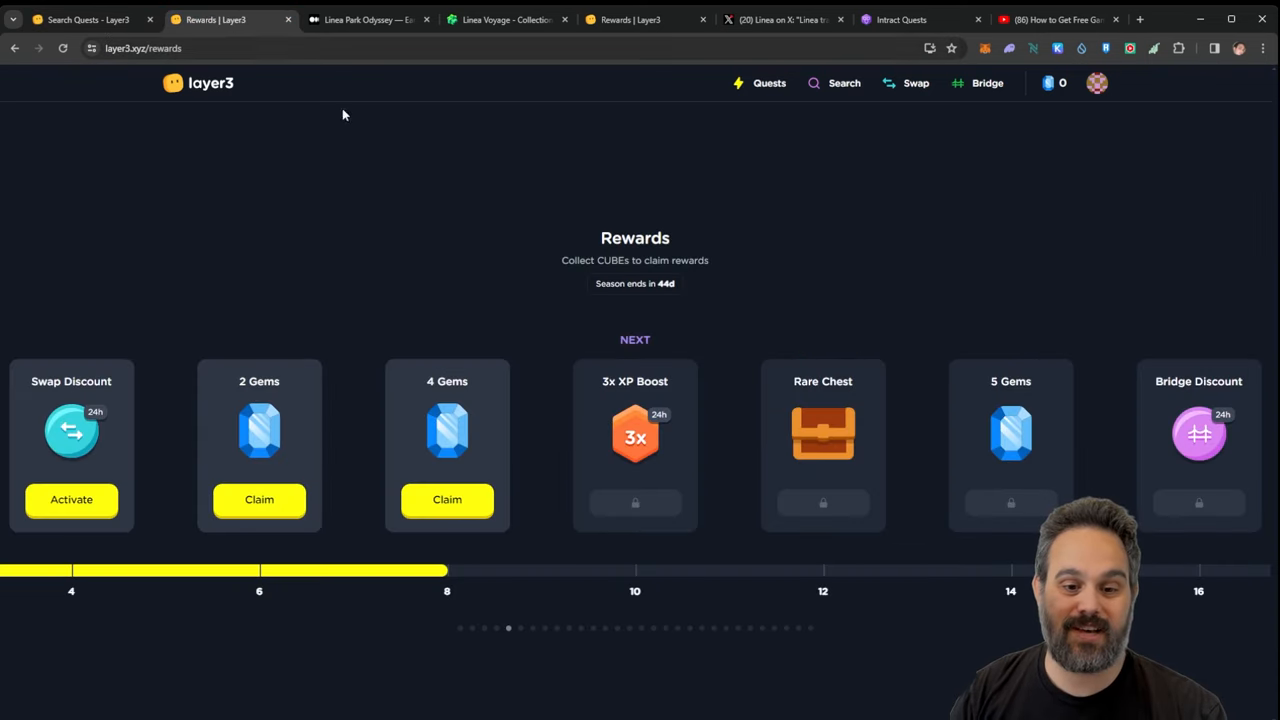
mouse_move(397, 251)
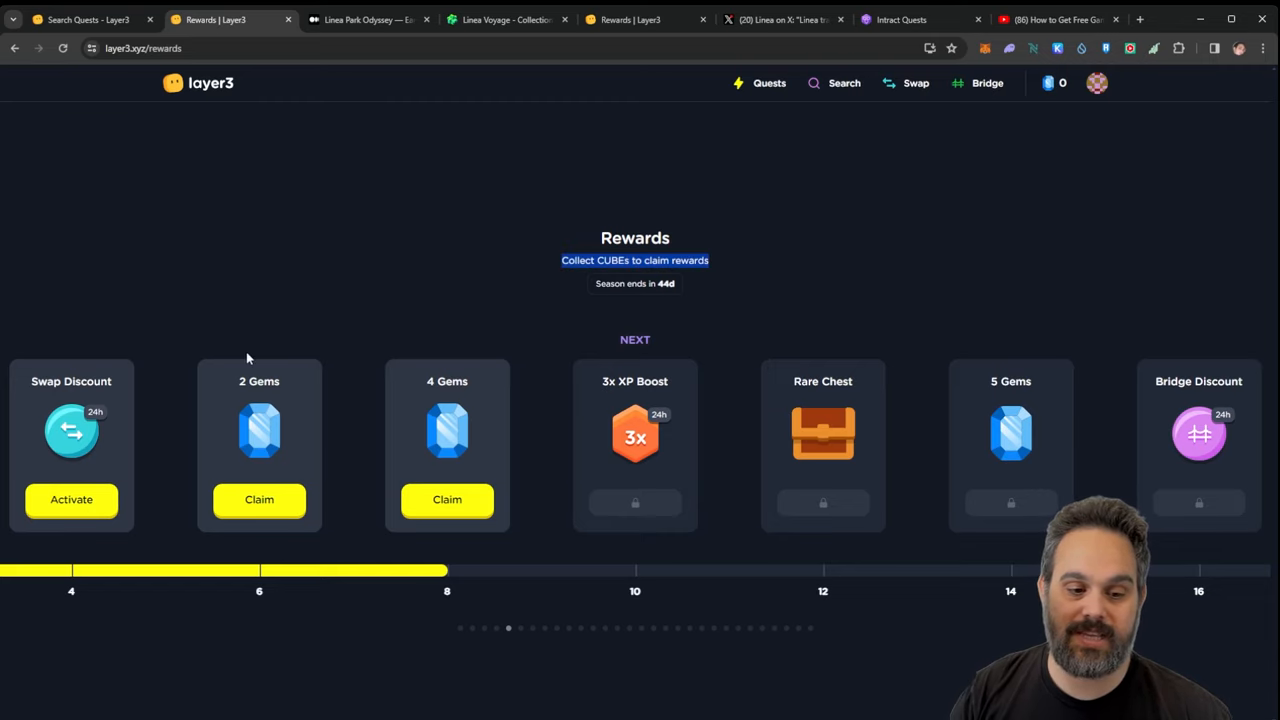
mouse_move(155, 363)
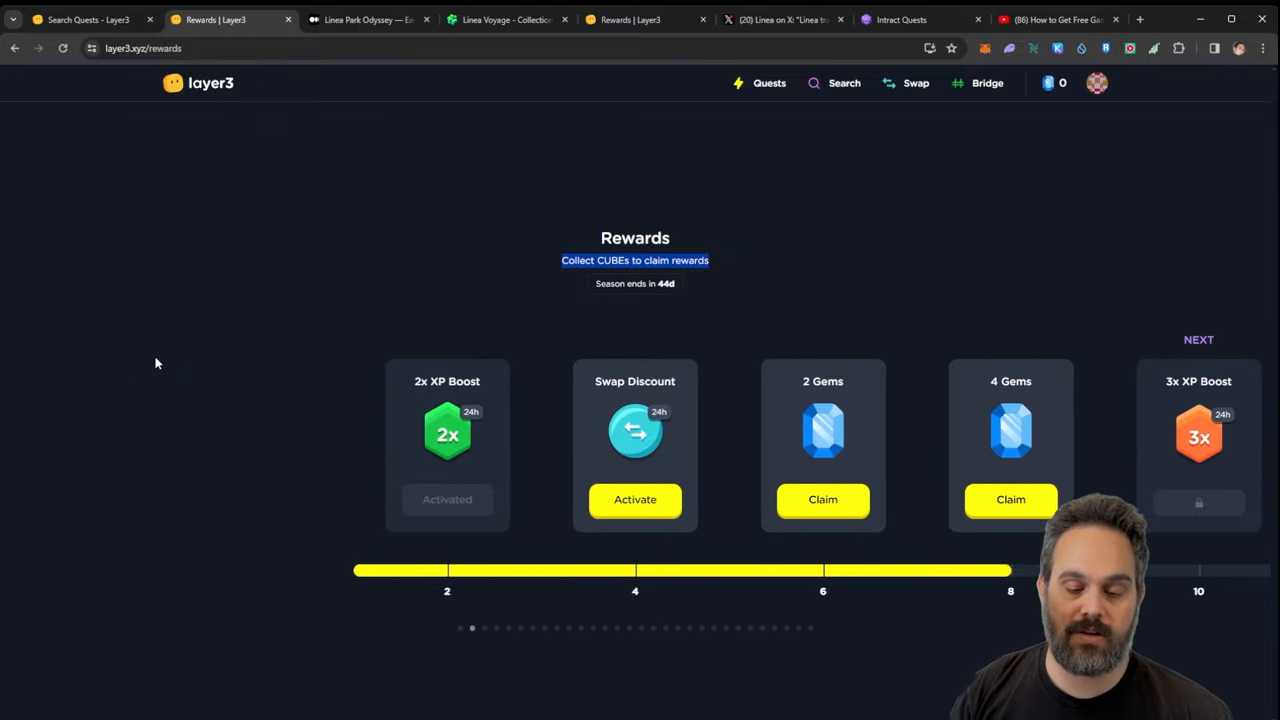
mouse_move(475, 575)
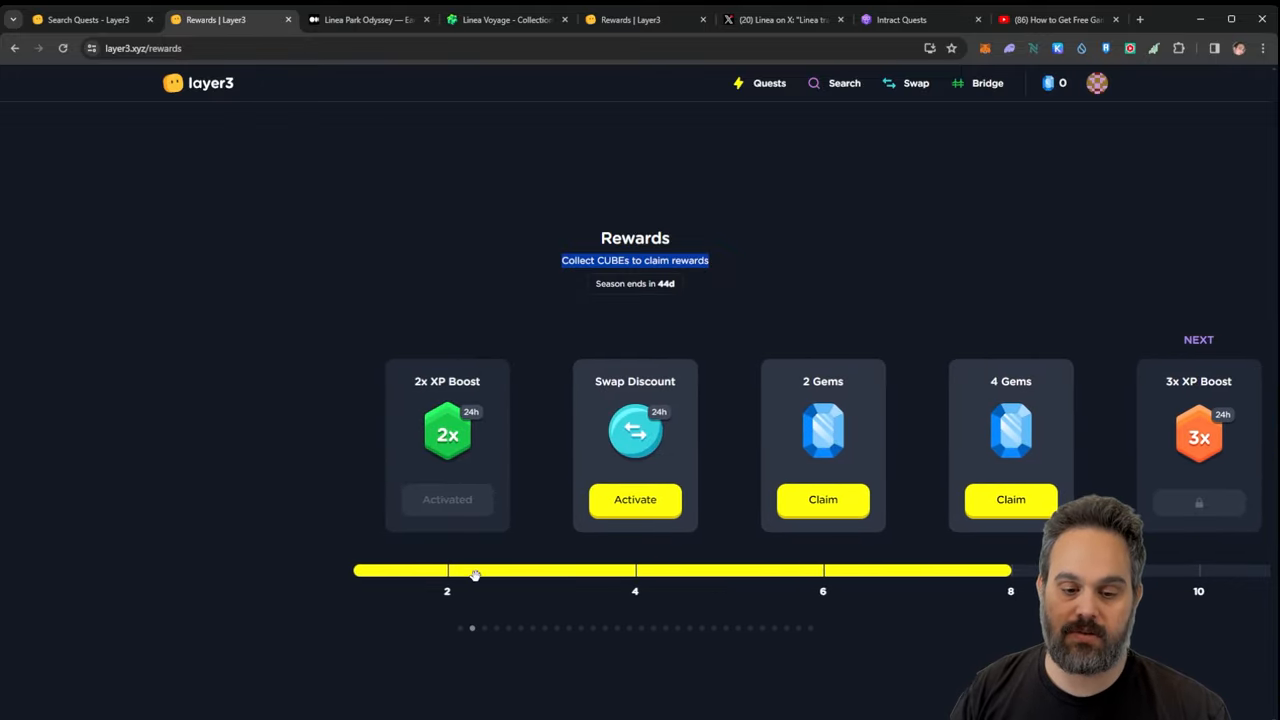
mouse_move(1038, 475)
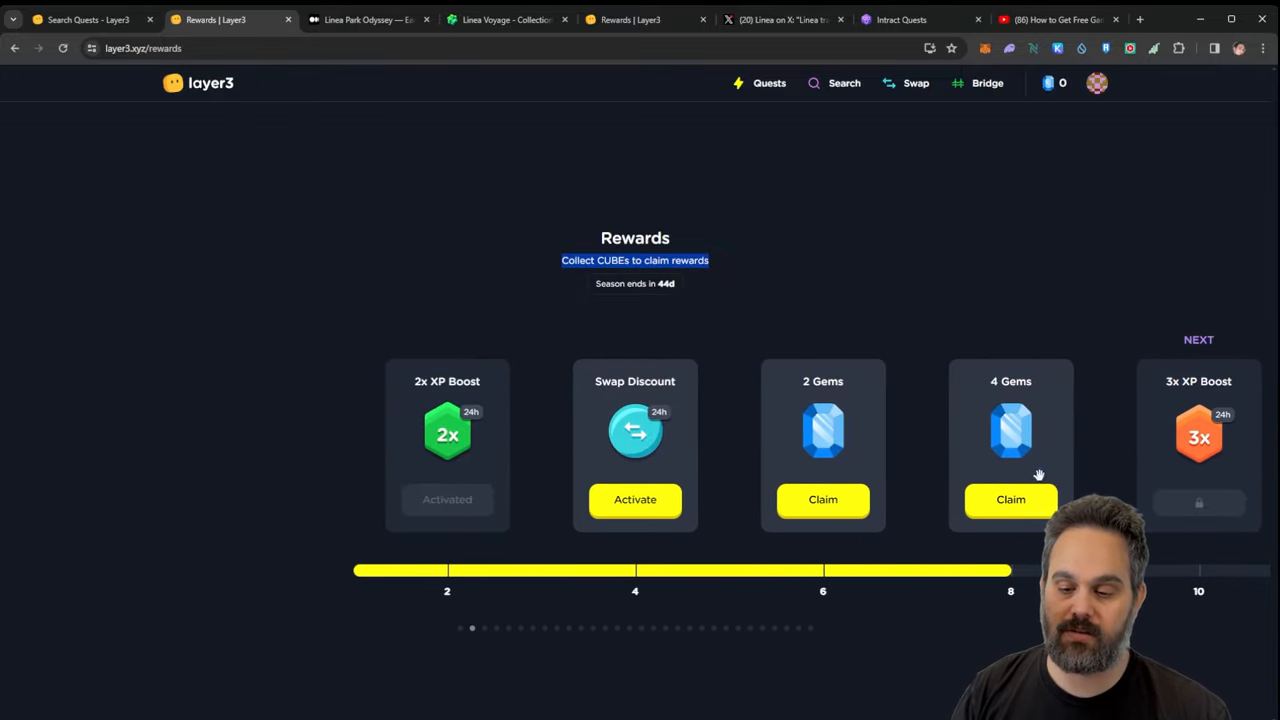
mouse_move(648, 313)
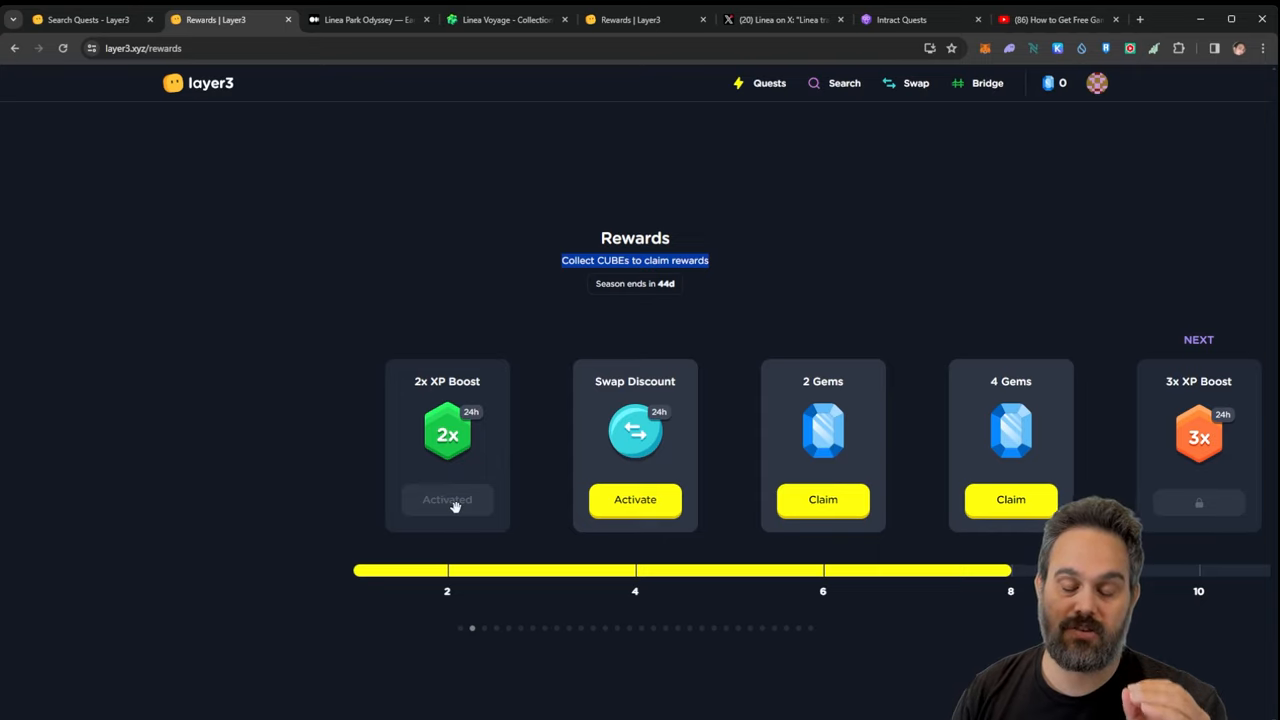
mouse_move(470, 468)
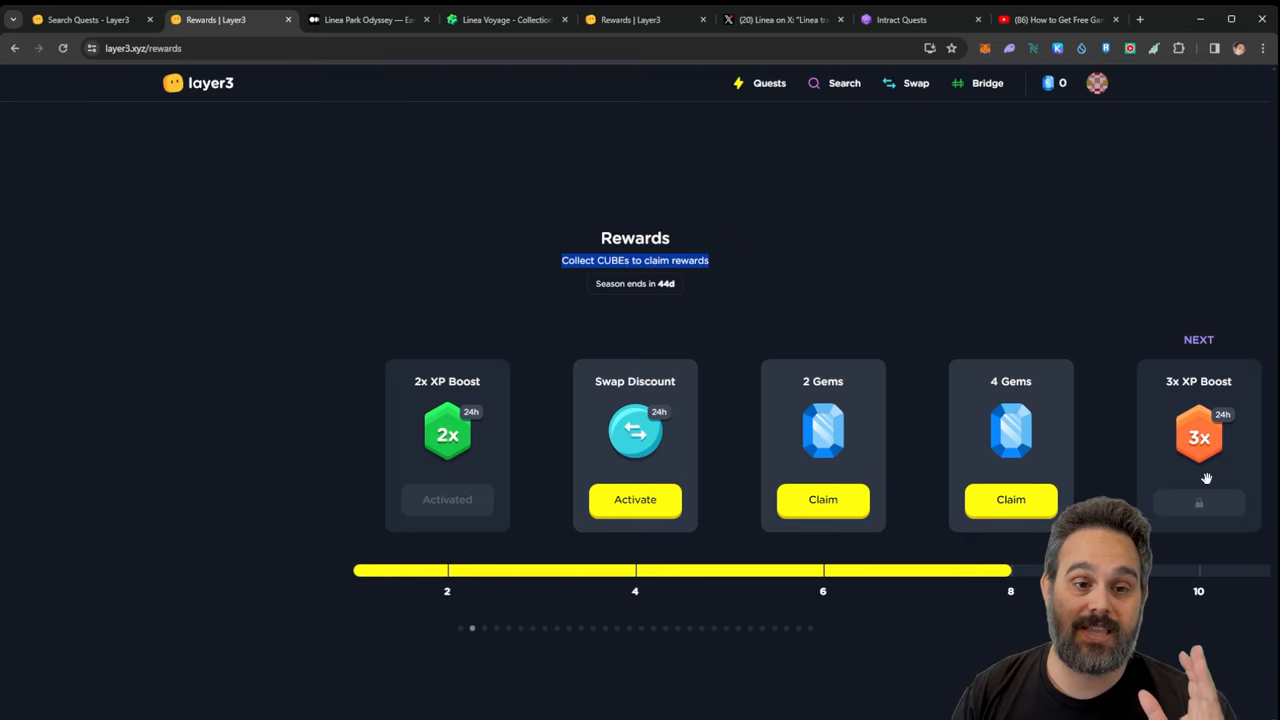
mouse_move(1187, 390)
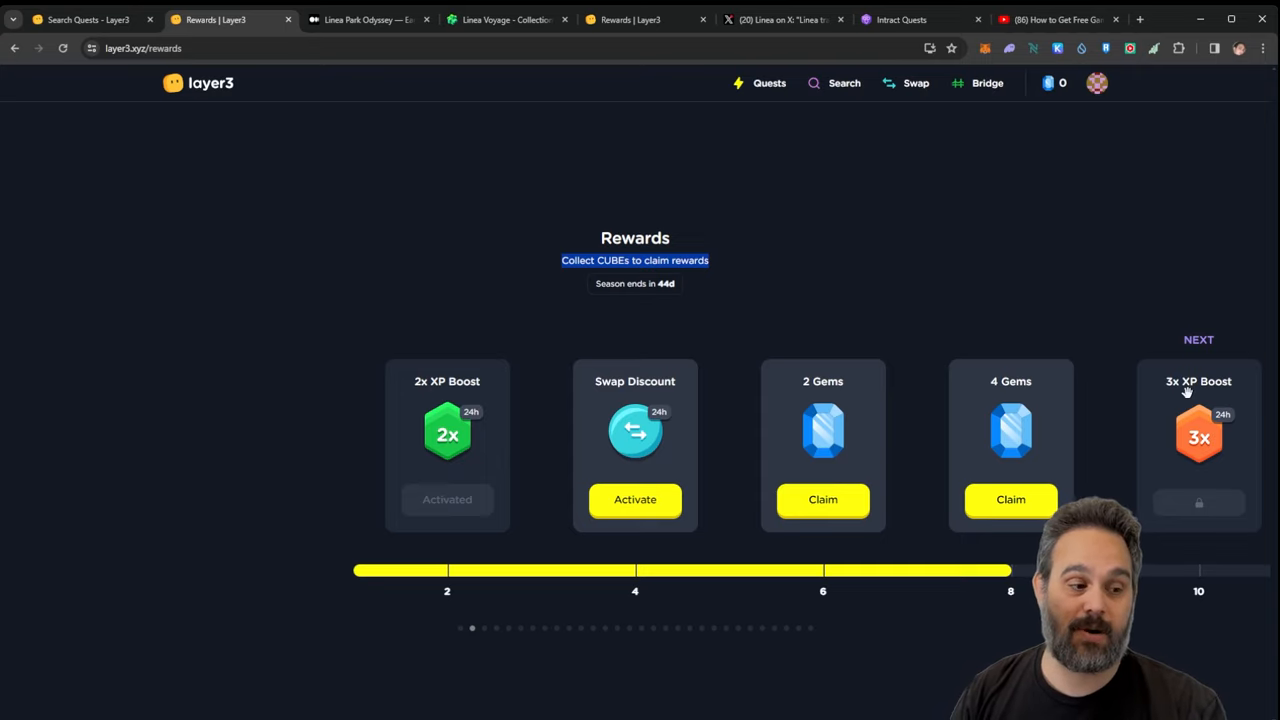
mouse_move(475, 99)
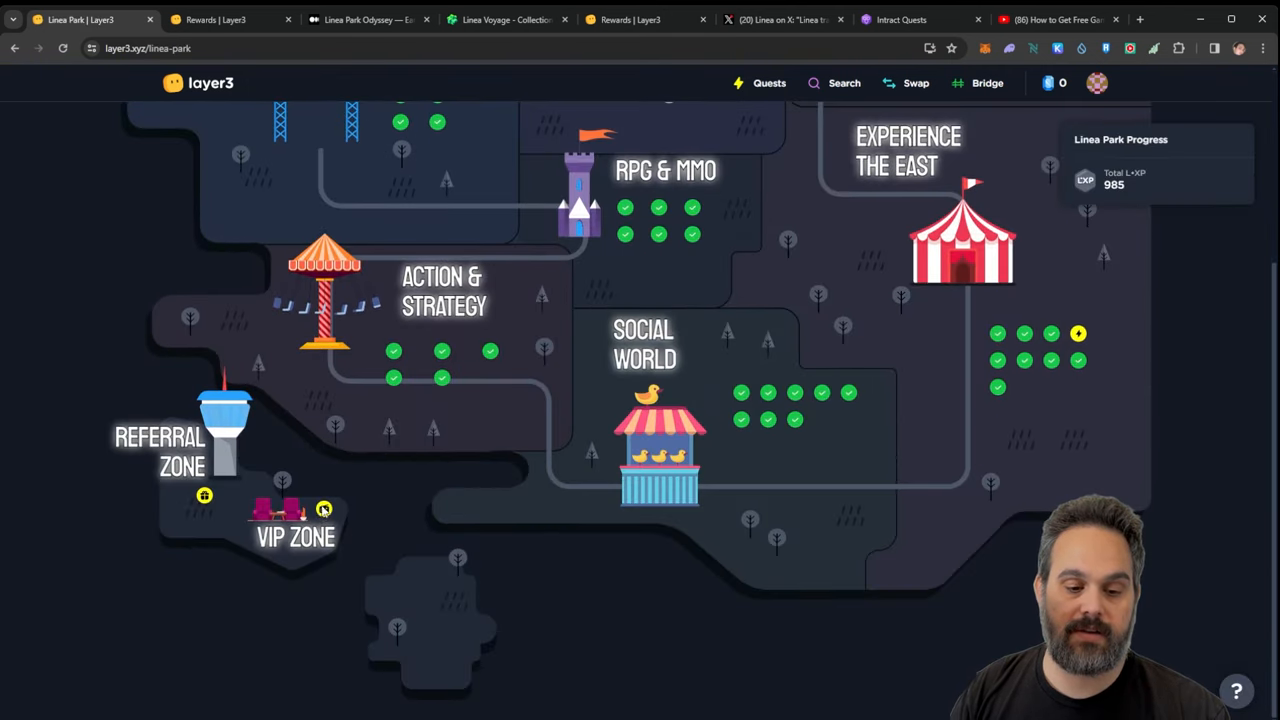
View the locked Linea VIP Lounge (600 L-XP required), then switch to the Medium article
left_click(323, 510)
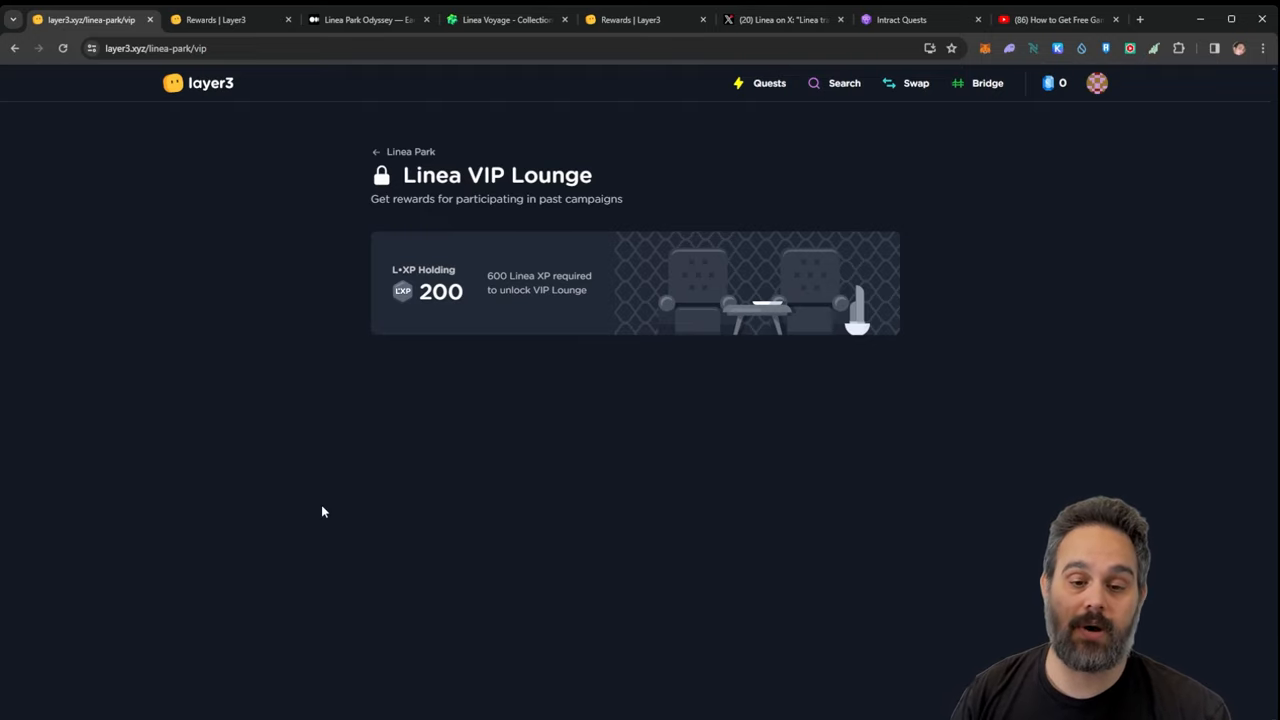
mouse_move(434, 399)
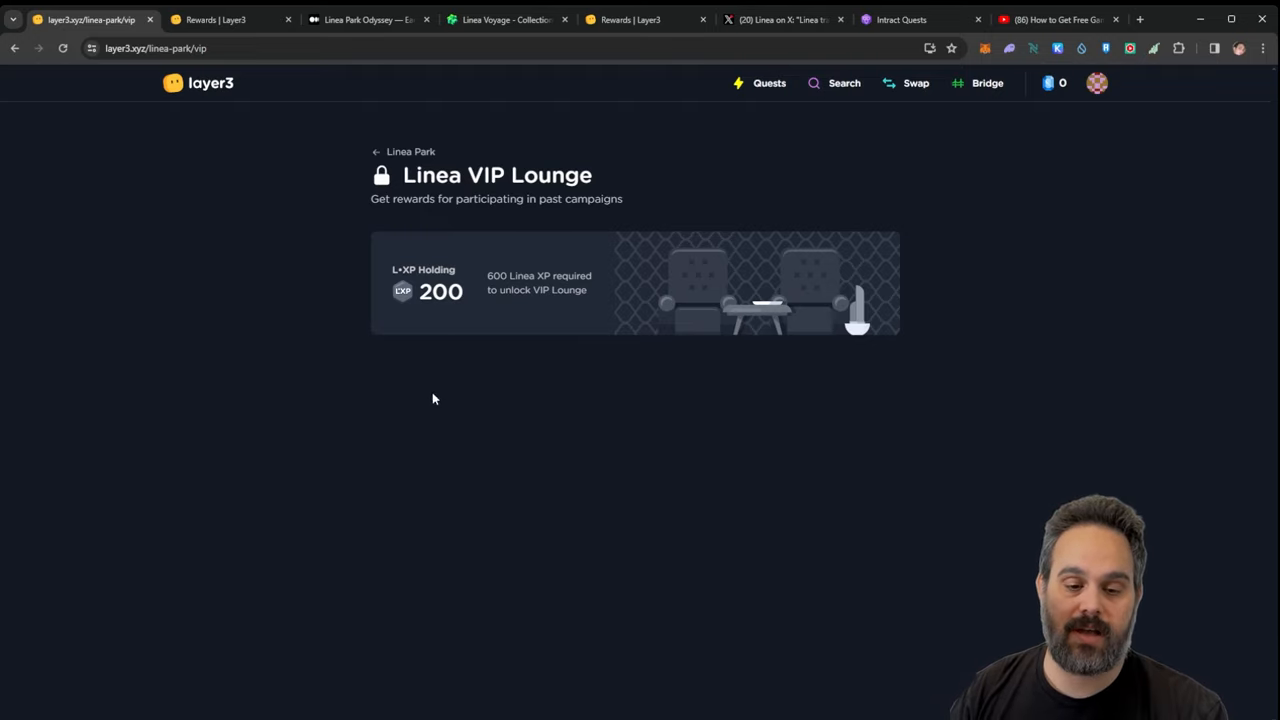
mouse_move(450, 355)
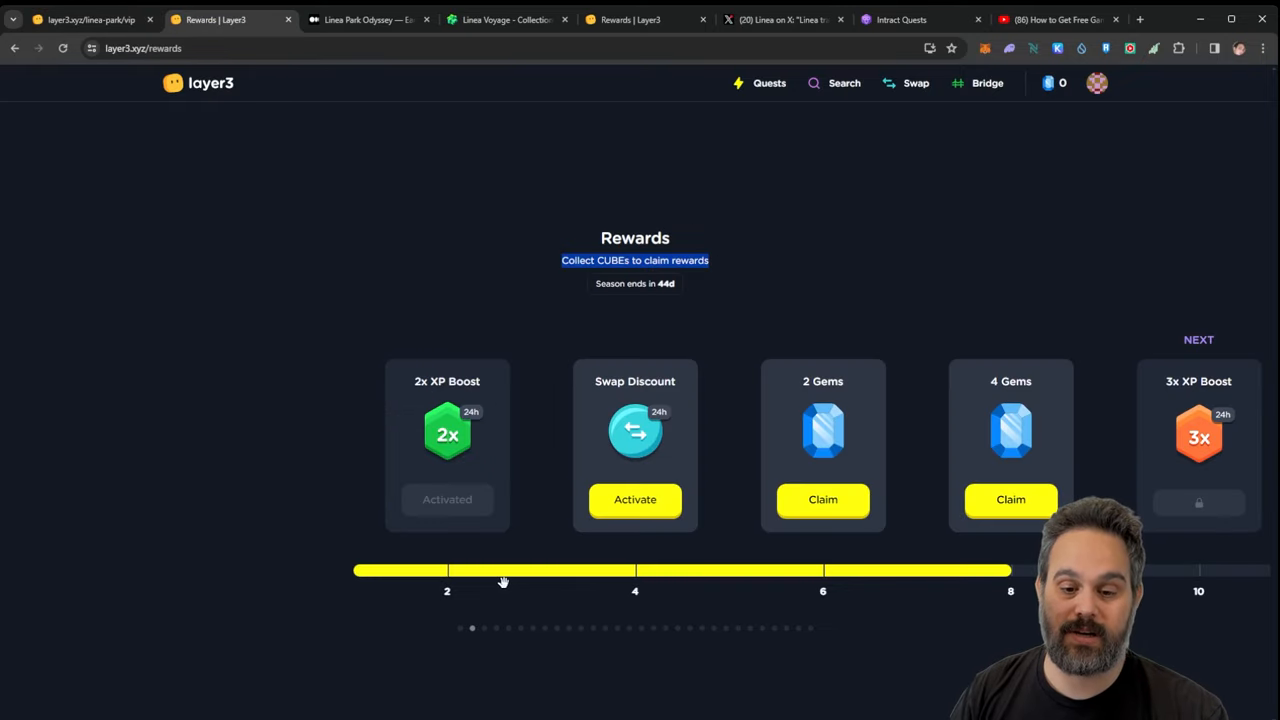
mouse_move(500, 578)
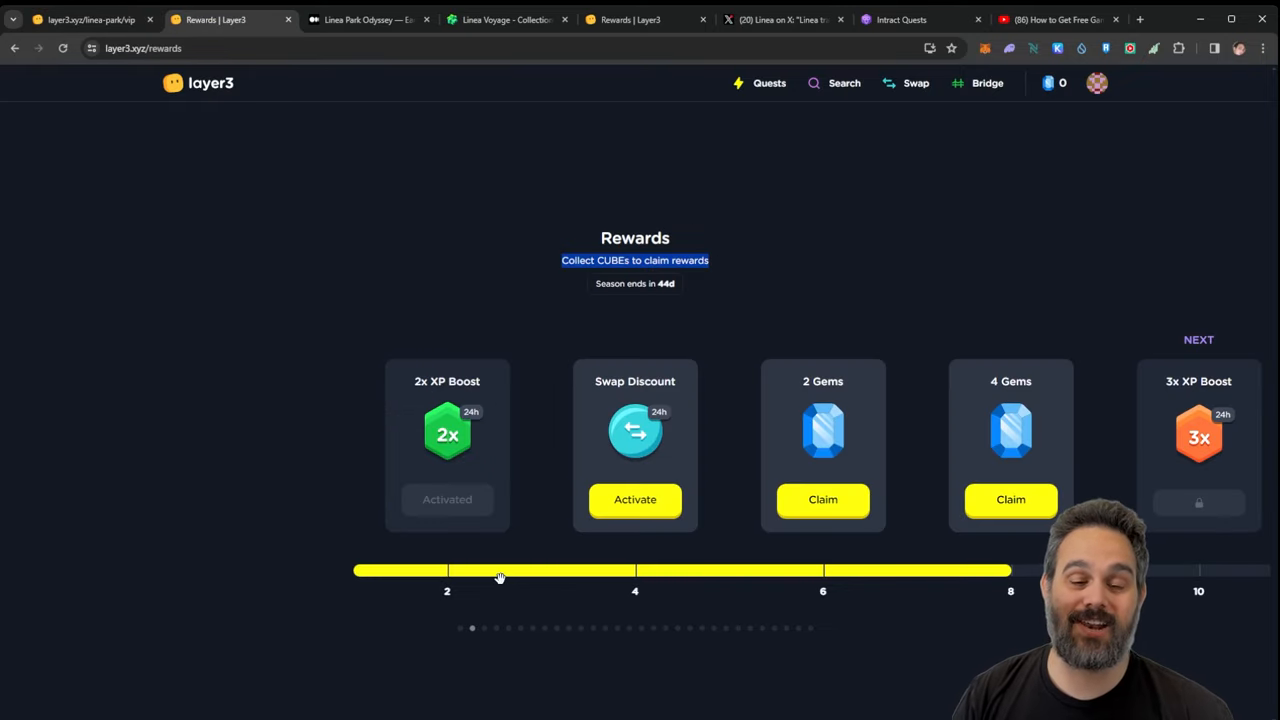
left_click(368, 19)
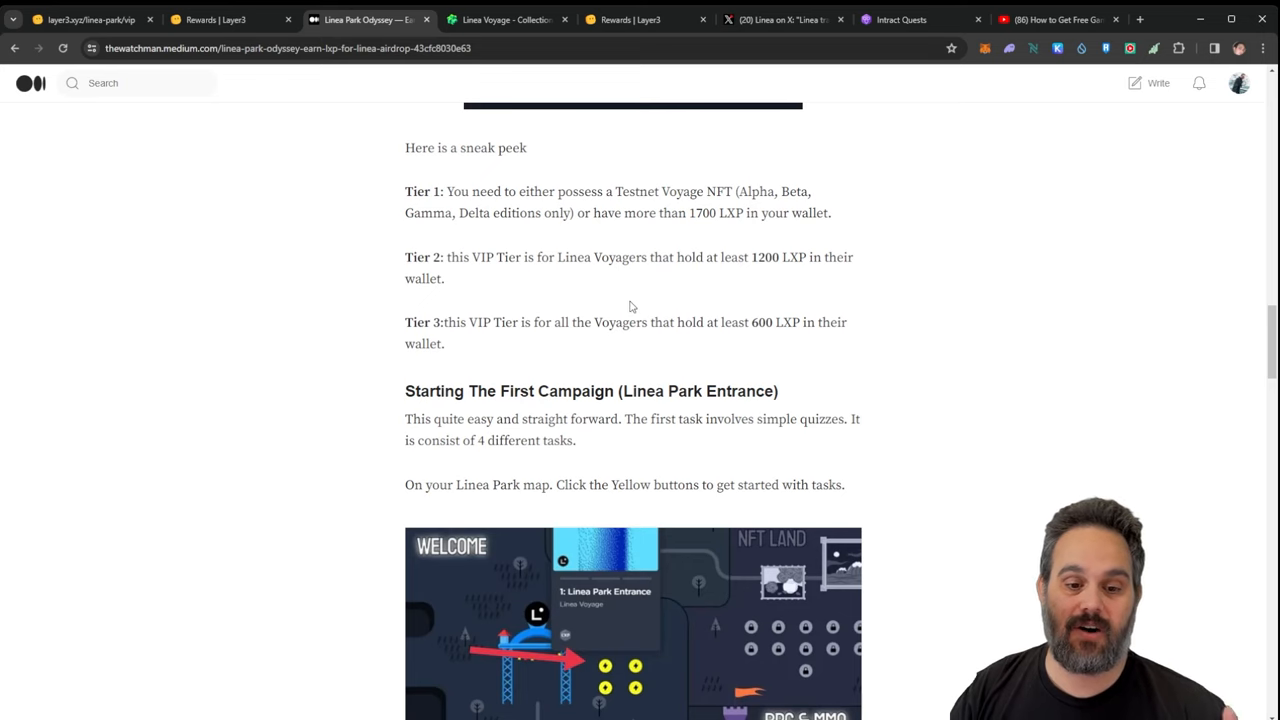
scroll("up", 3)
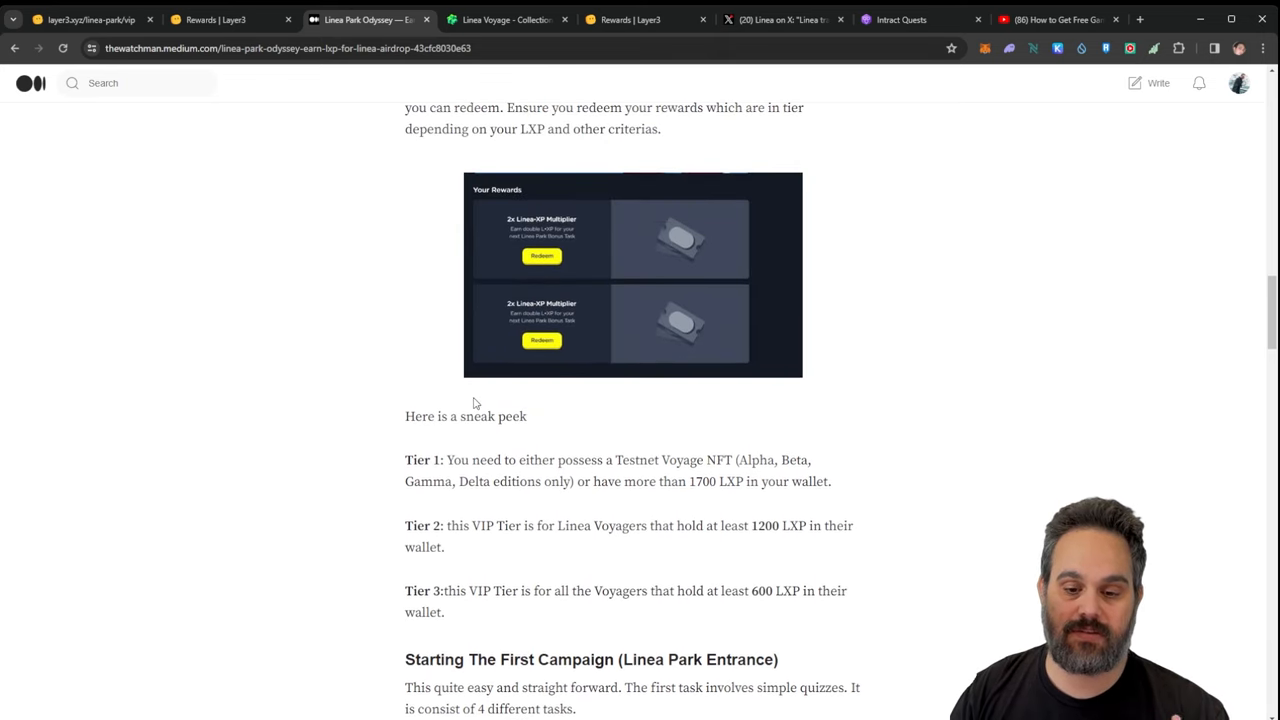
mouse_move(730, 475)
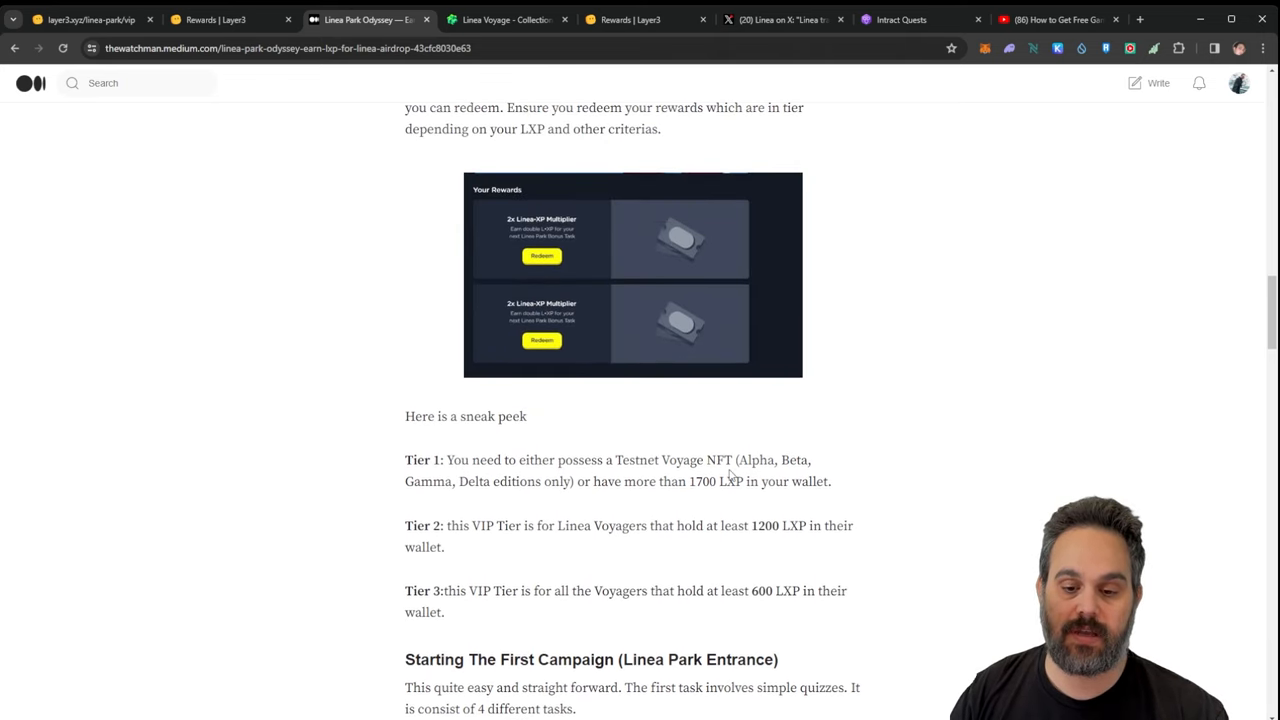
left_click_drag(738, 460, 573, 481)
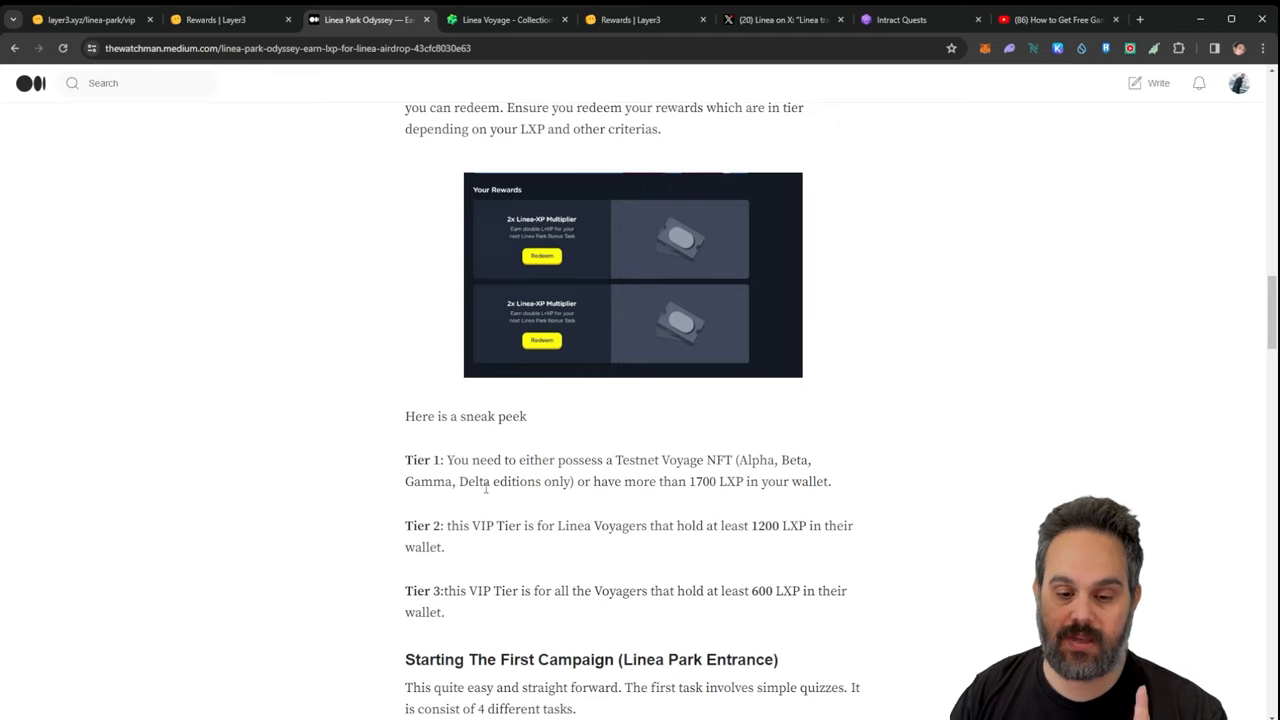
double_click(703, 481)
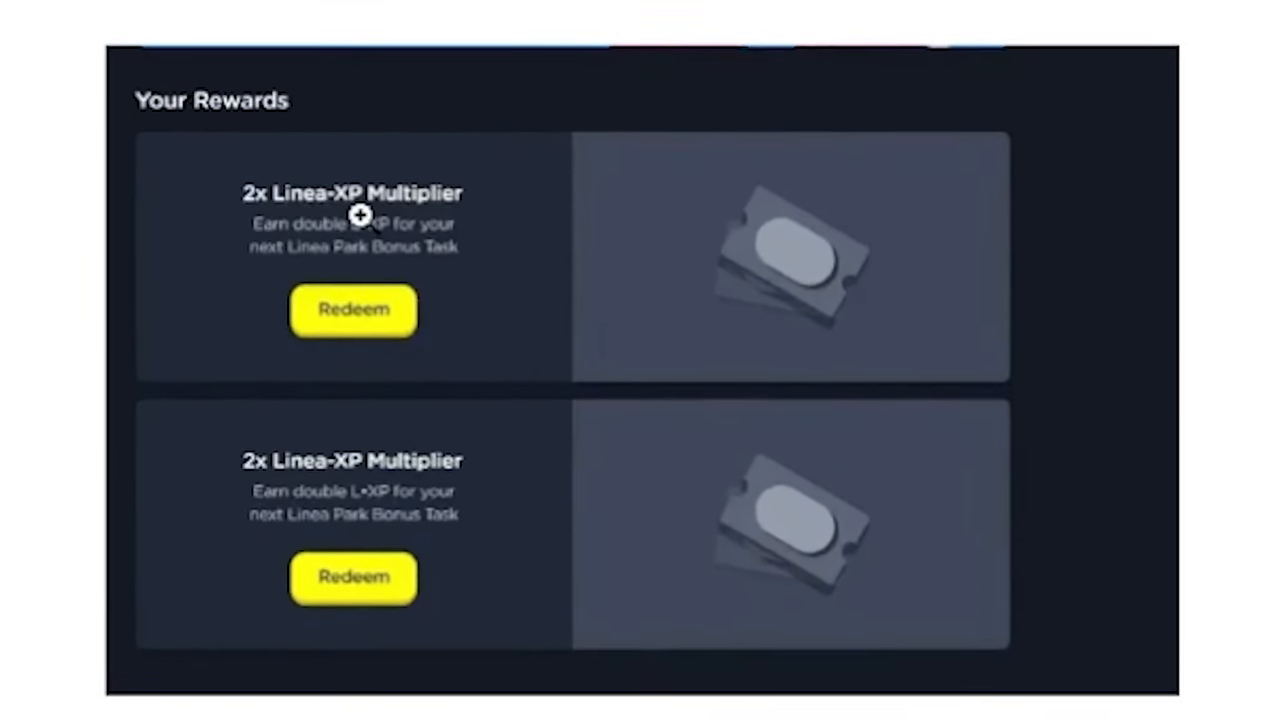
mouse_move(315, 248)
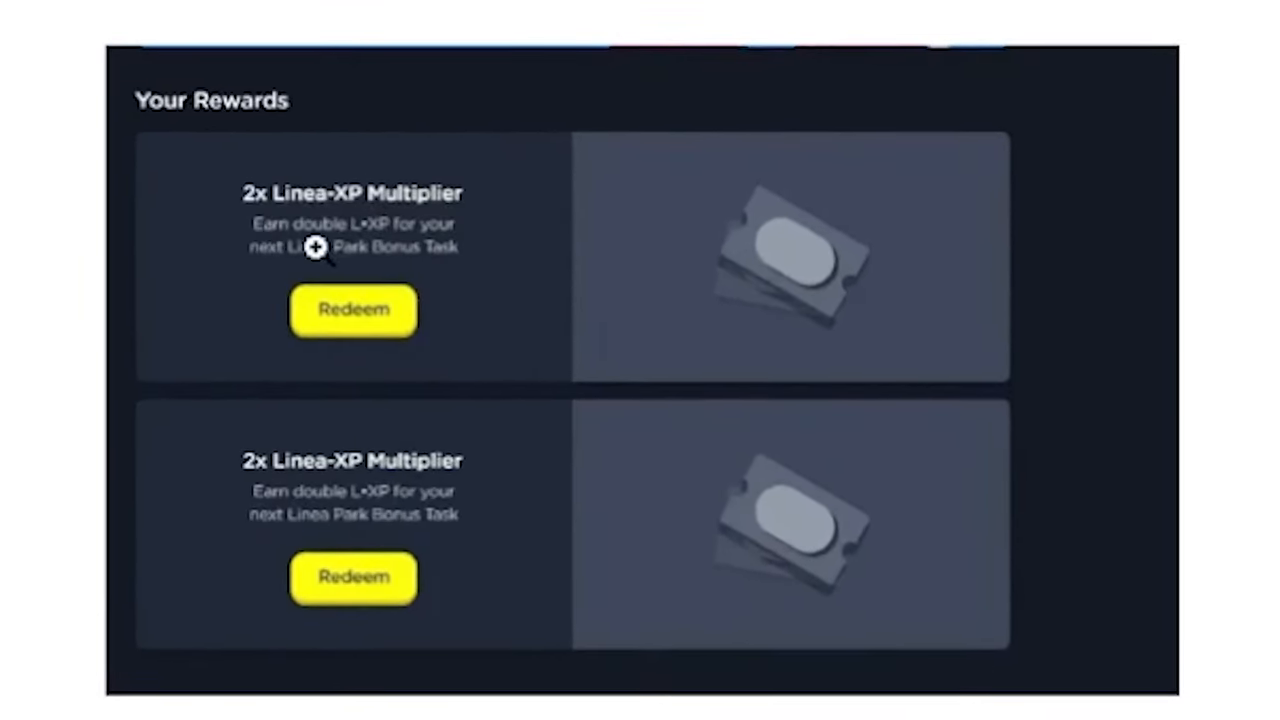
mouse_move(393, 240)
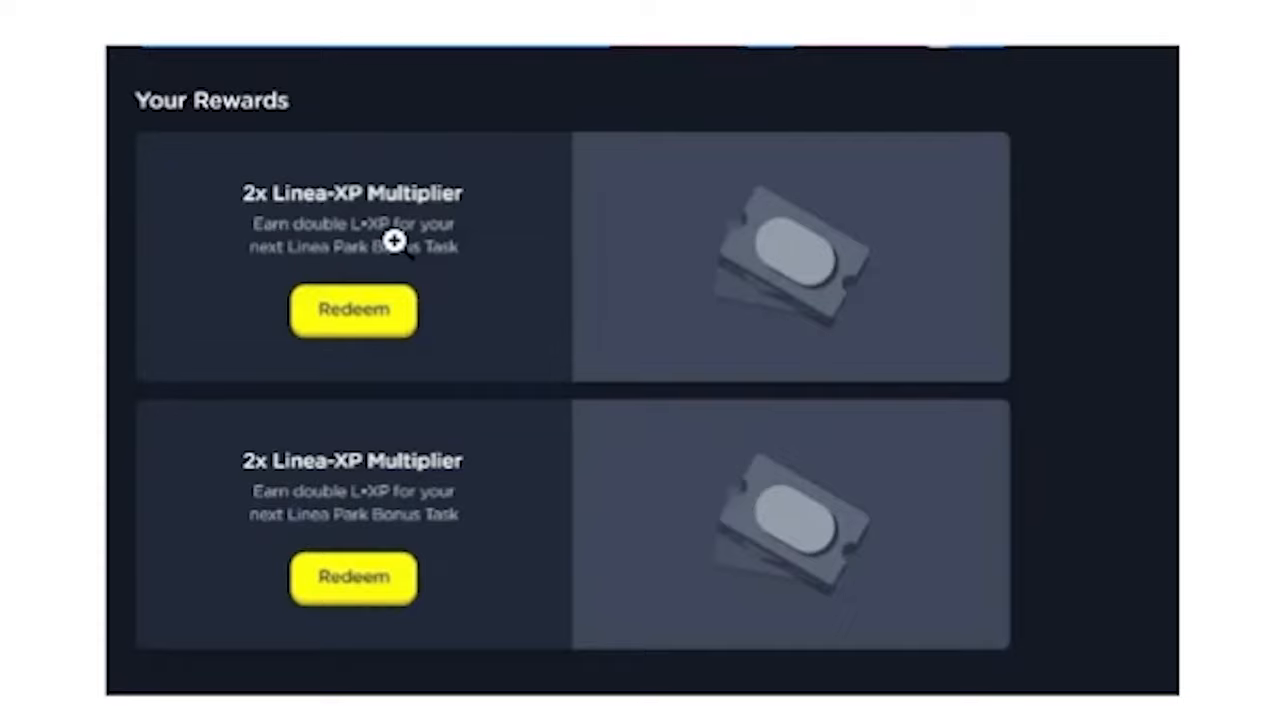
mouse_move(280, 262)
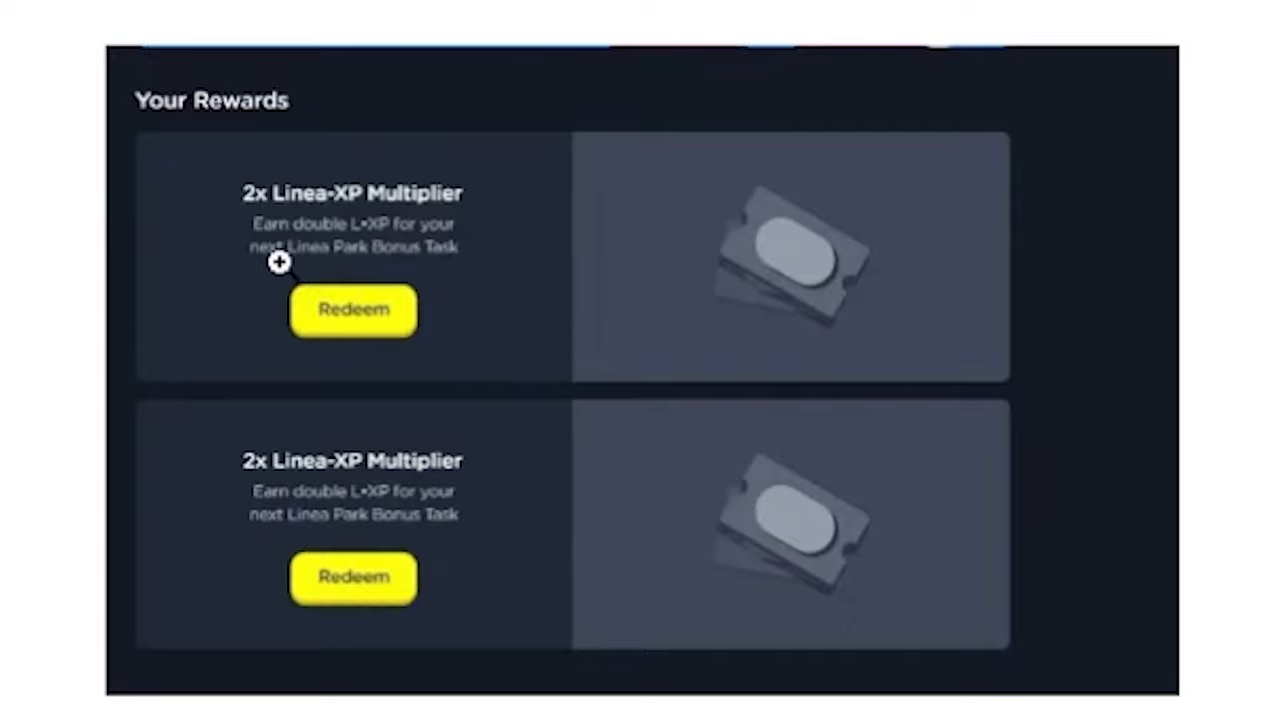
mouse_move(435, 262)
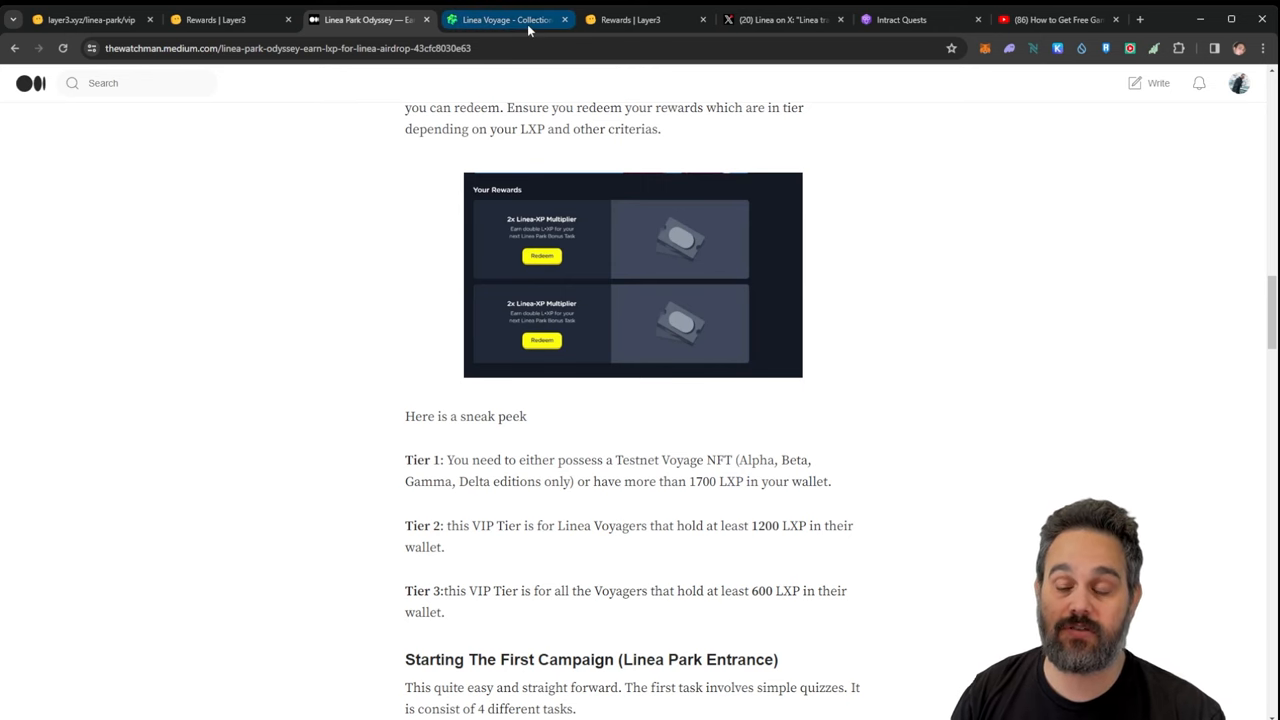
Switch to the Linea Voyage collection on Element marketplace
left_click(505, 19)
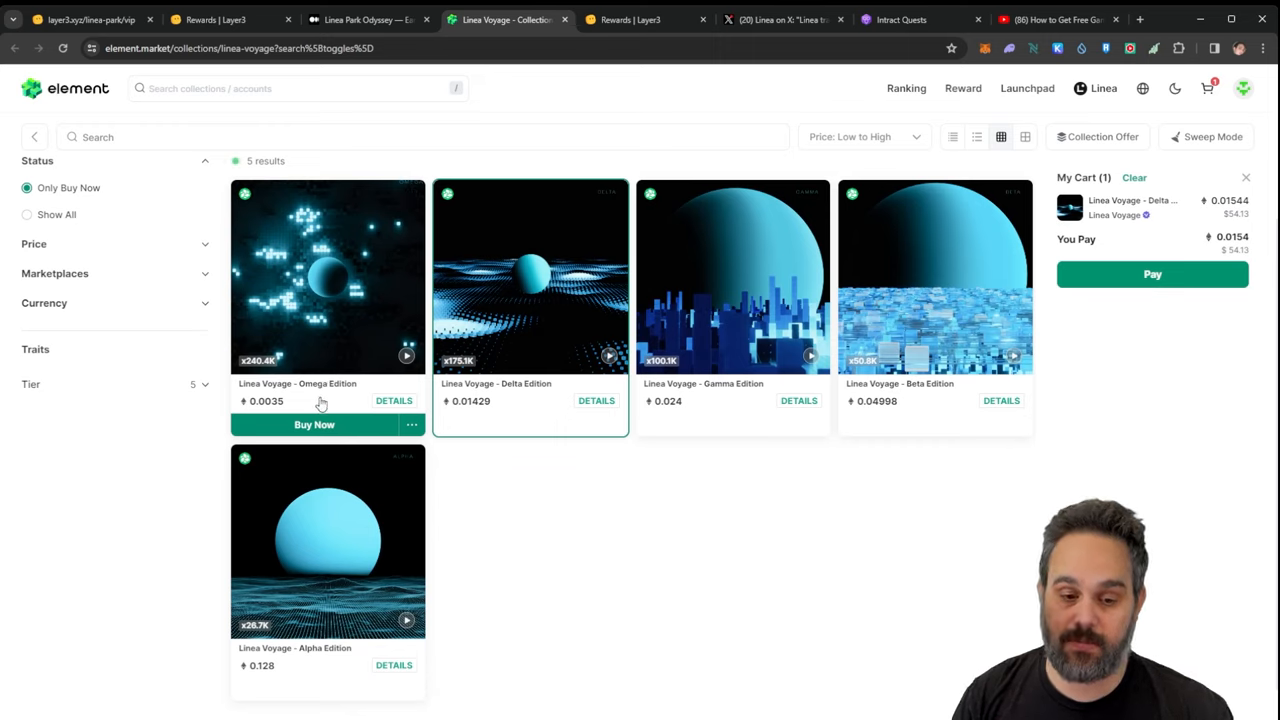
mouse_move(537, 368)
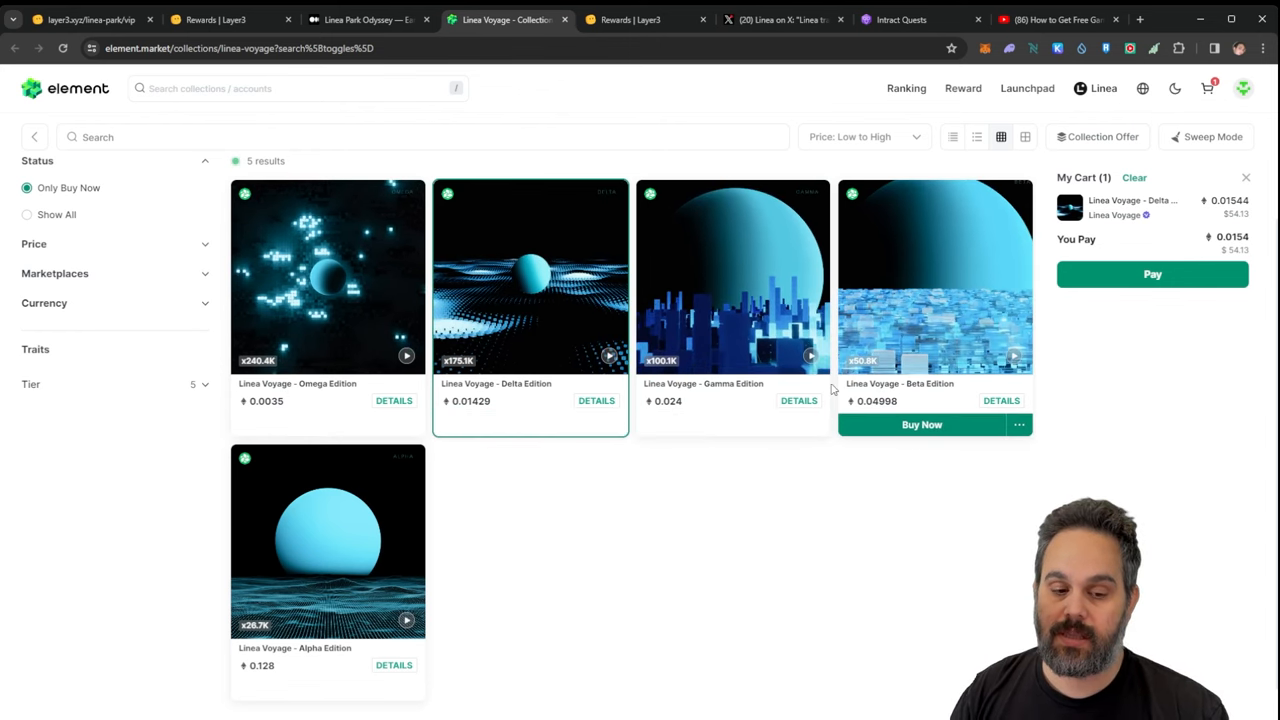
mouse_move(280, 595)
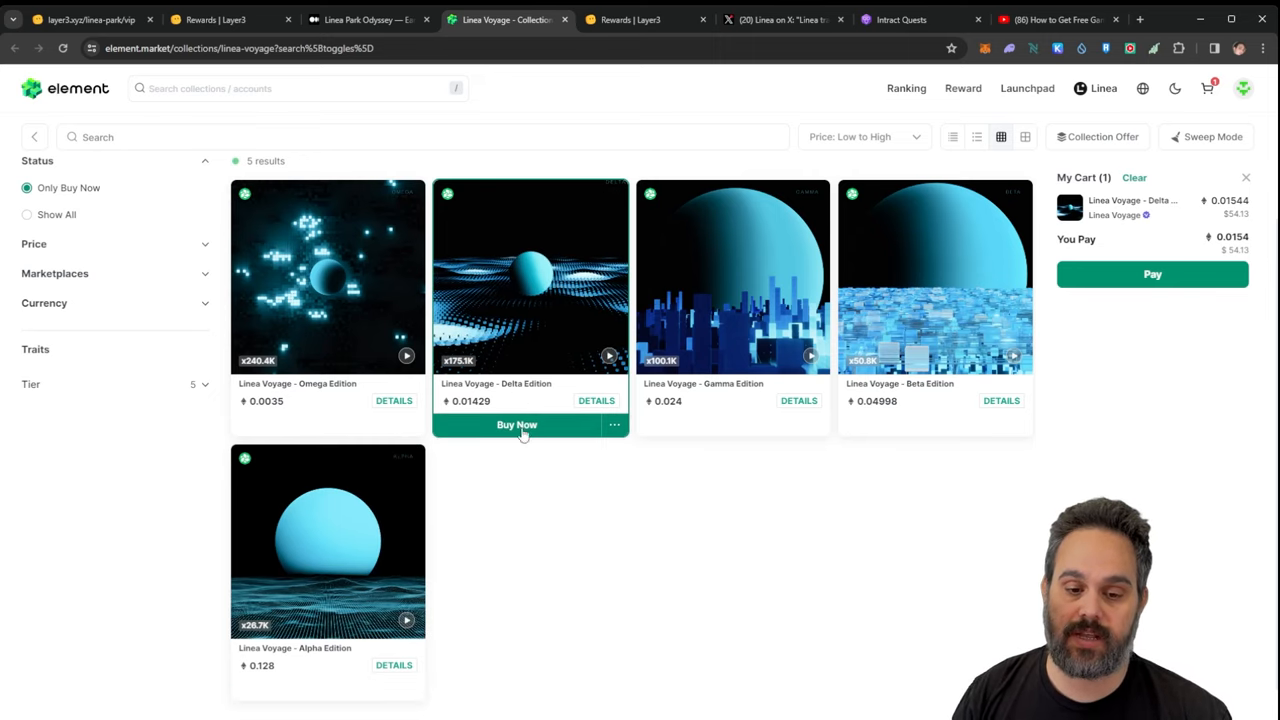
View the Delta Edition checkout at 0.01428 ETH without buying, then return to Medium
left_click(517, 424)
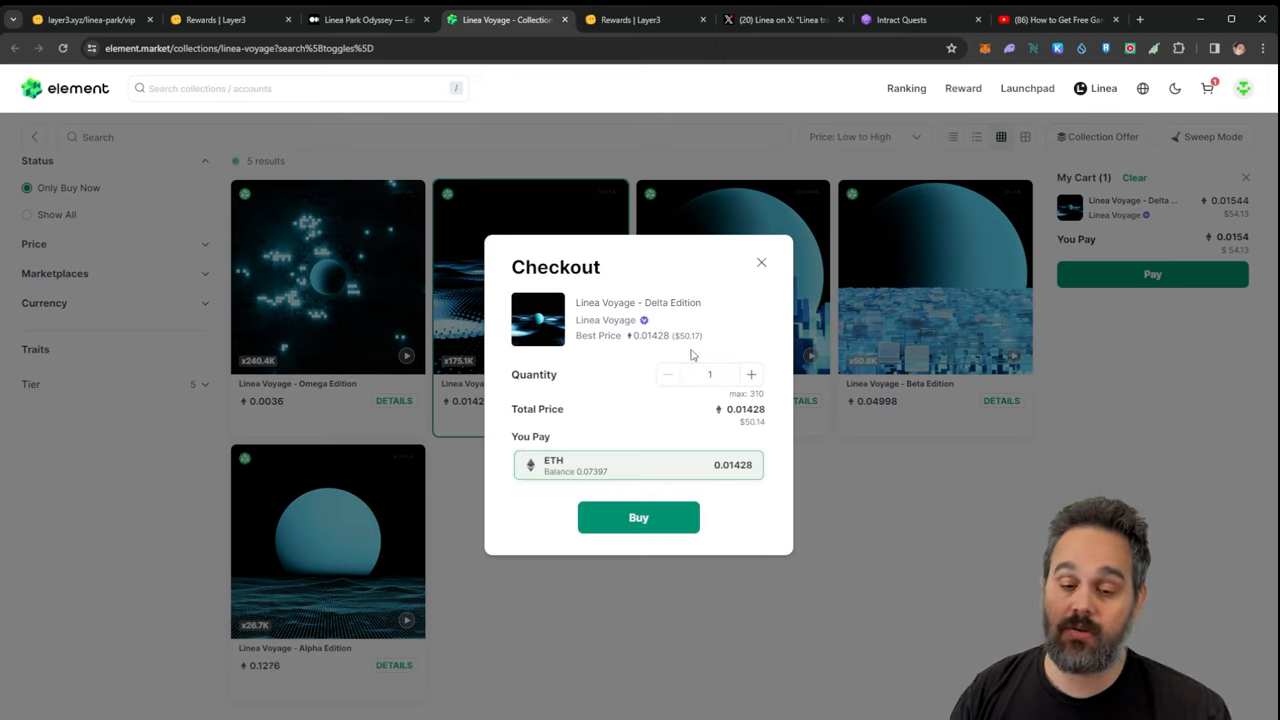
mouse_move(668, 319)
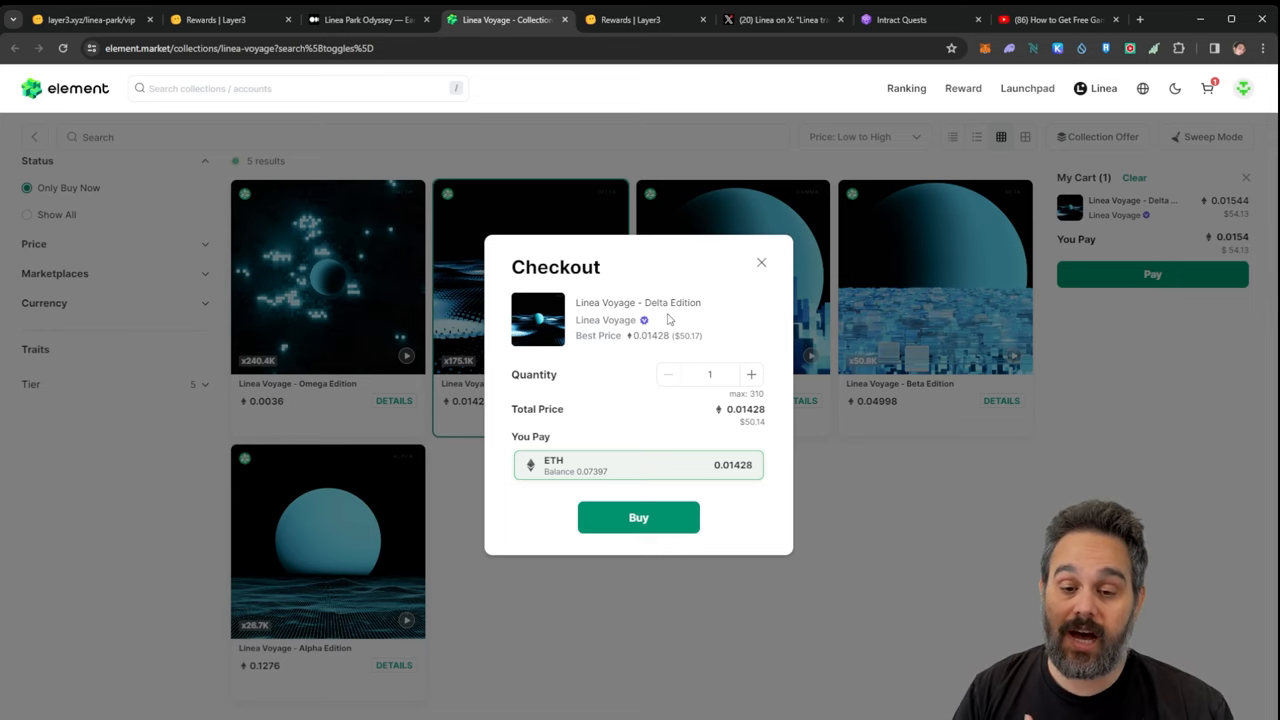
mouse_move(783, 271)
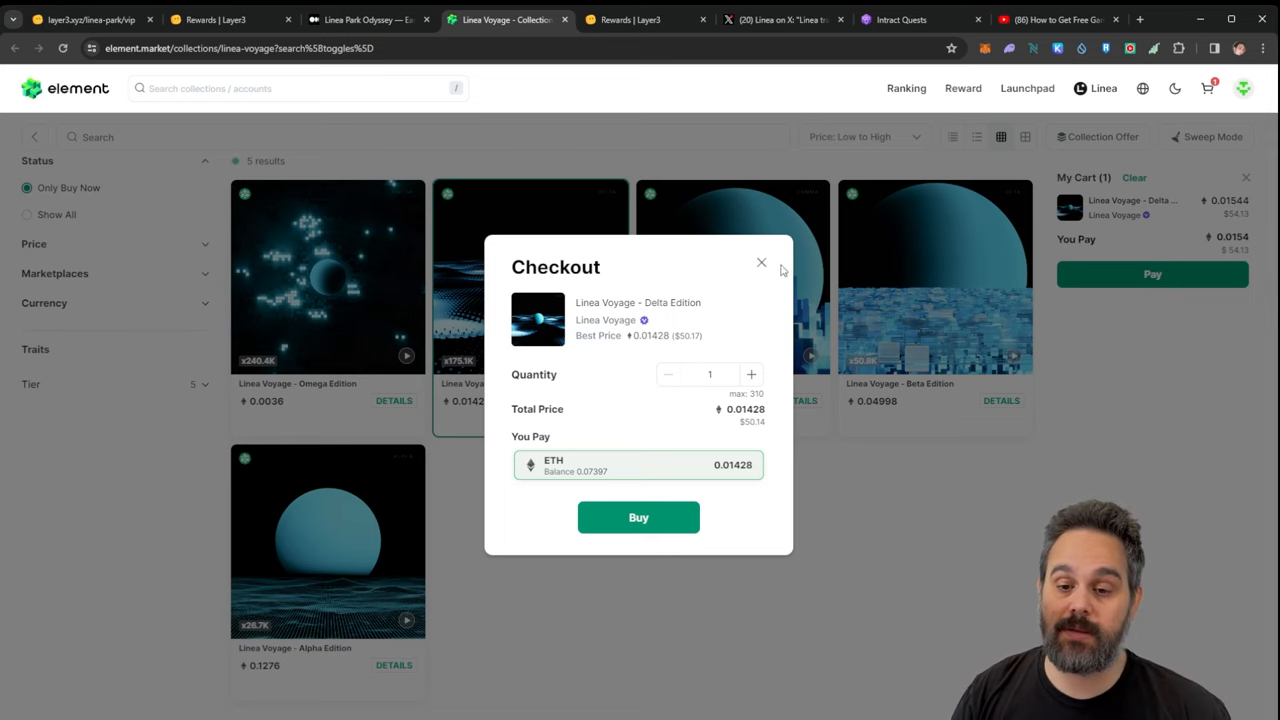
left_click(365, 19)
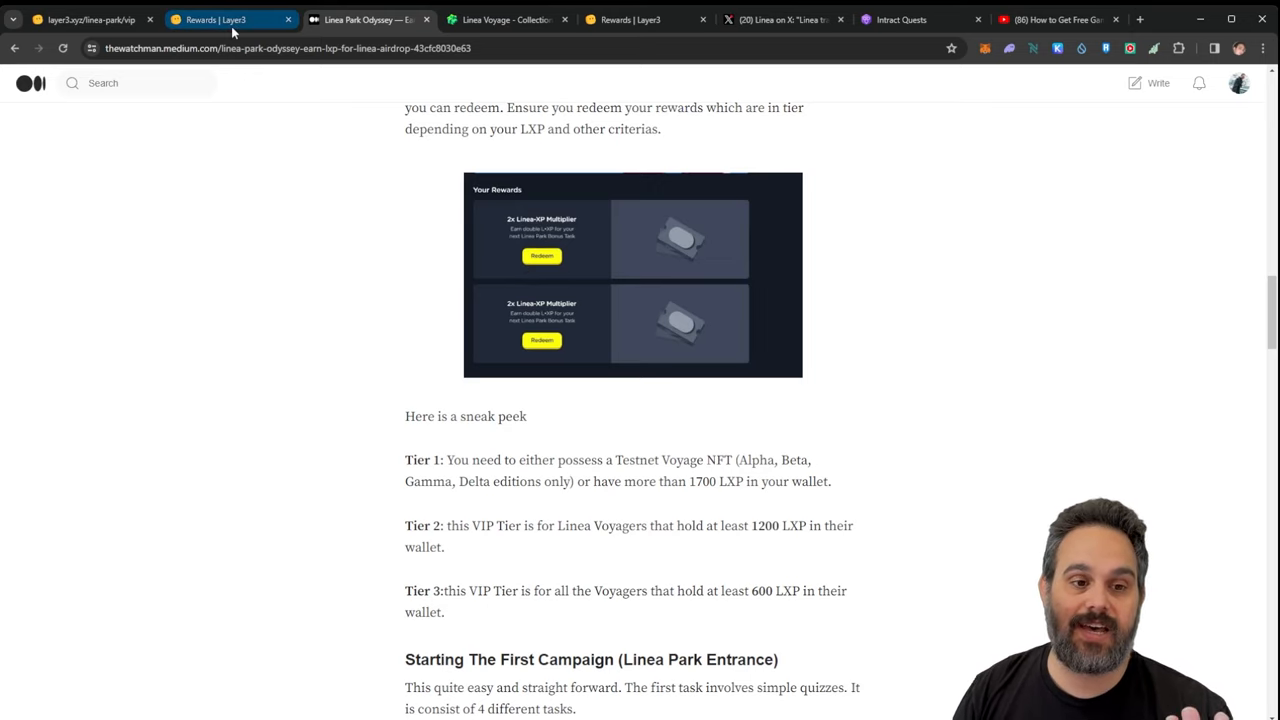
Return from the VIP Lounge to the Linea Park map, then switch to Linea's X post
left_click(90, 19)
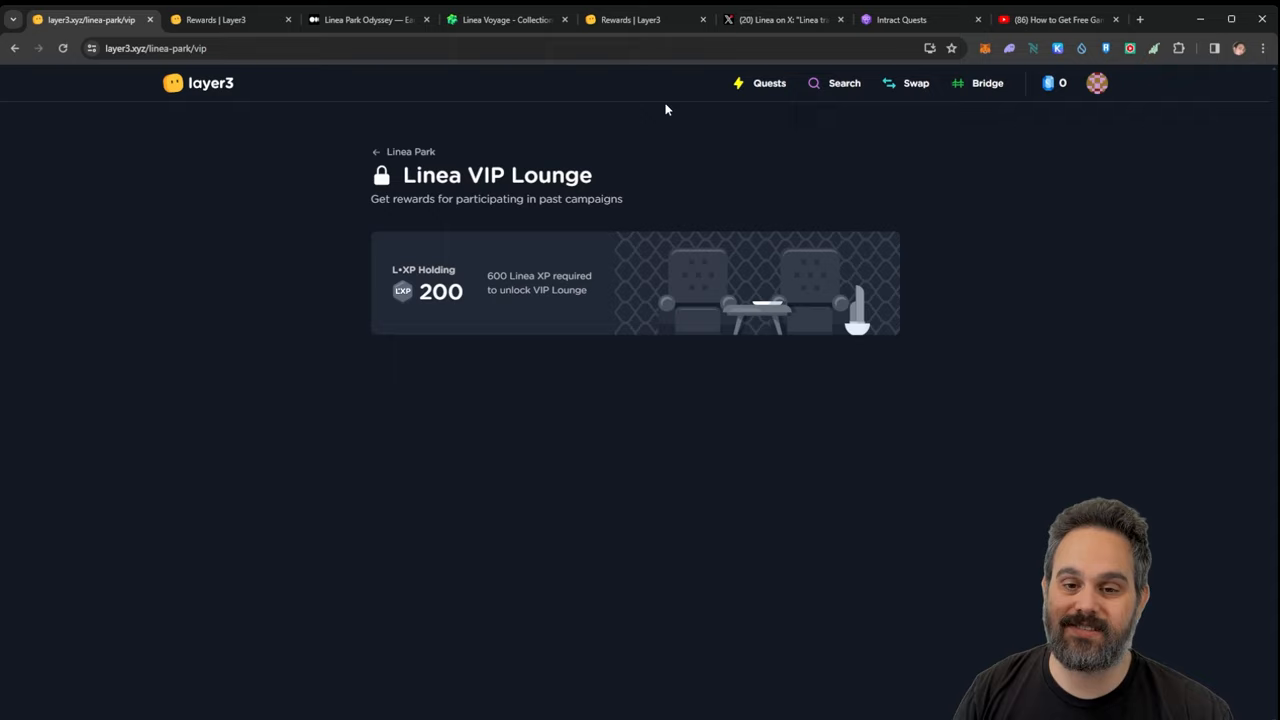
left_click(14, 48)
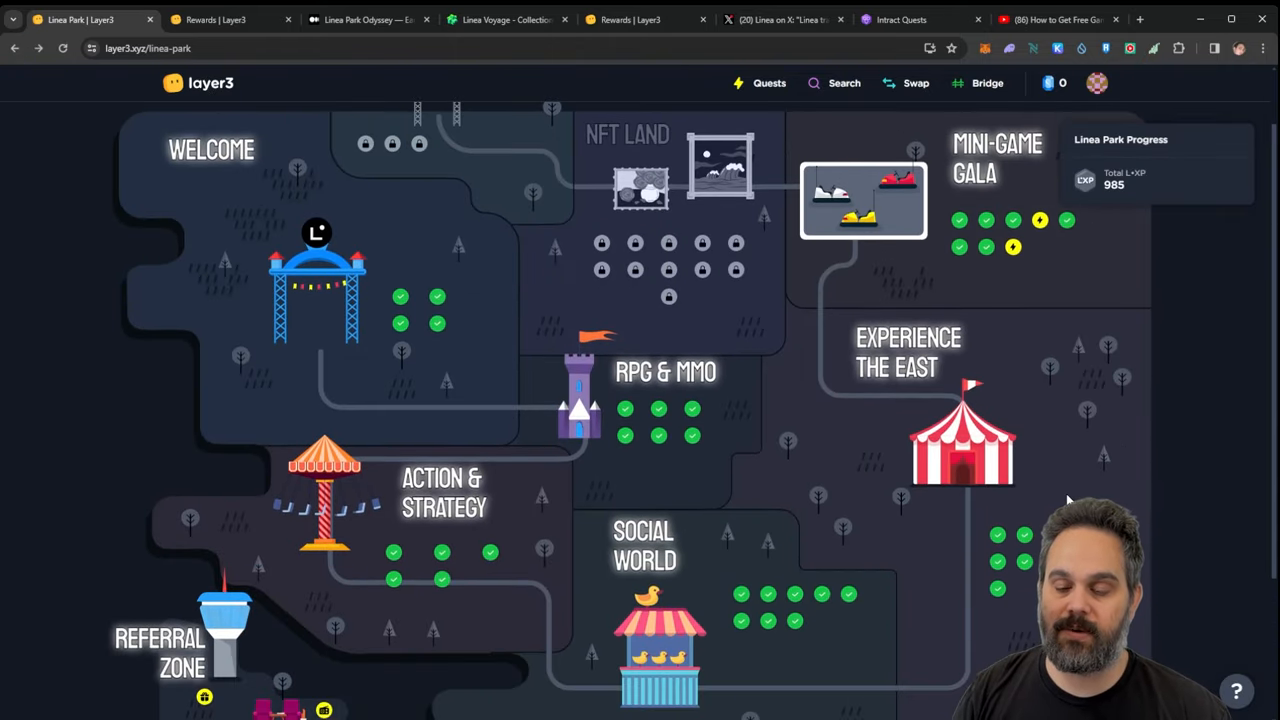
mouse_move(575, 267)
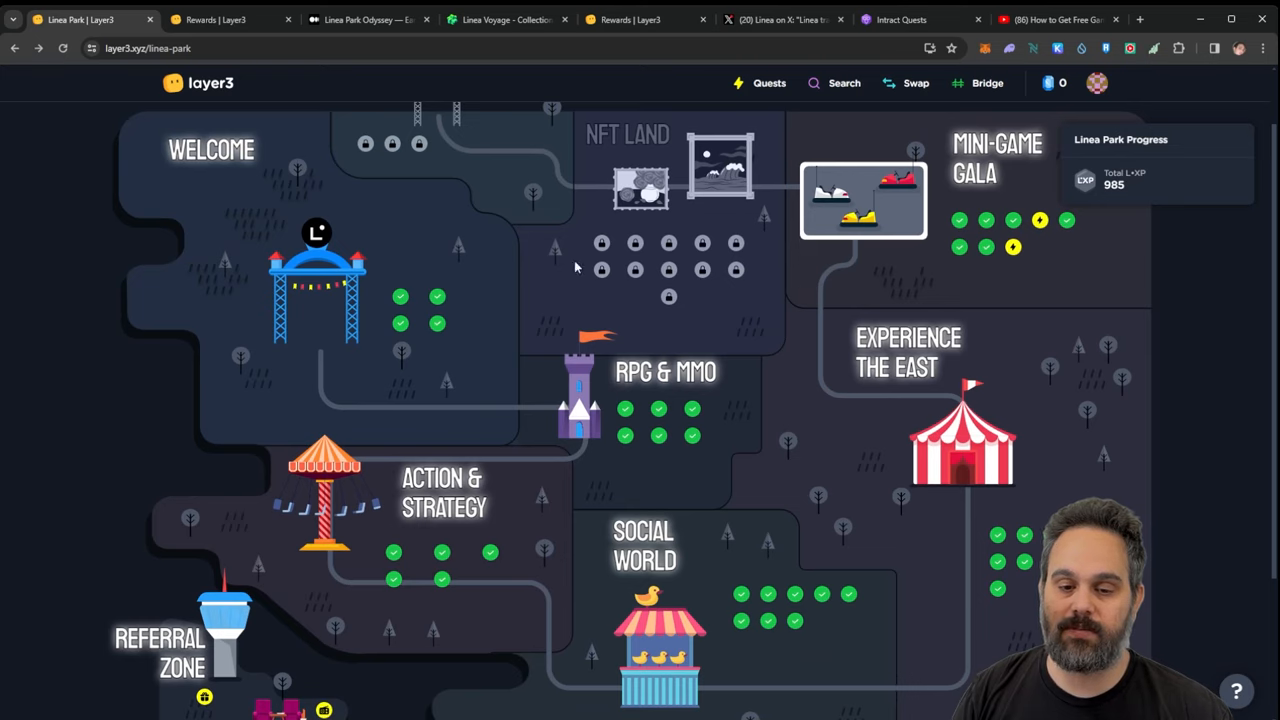
mouse_move(724, 338)
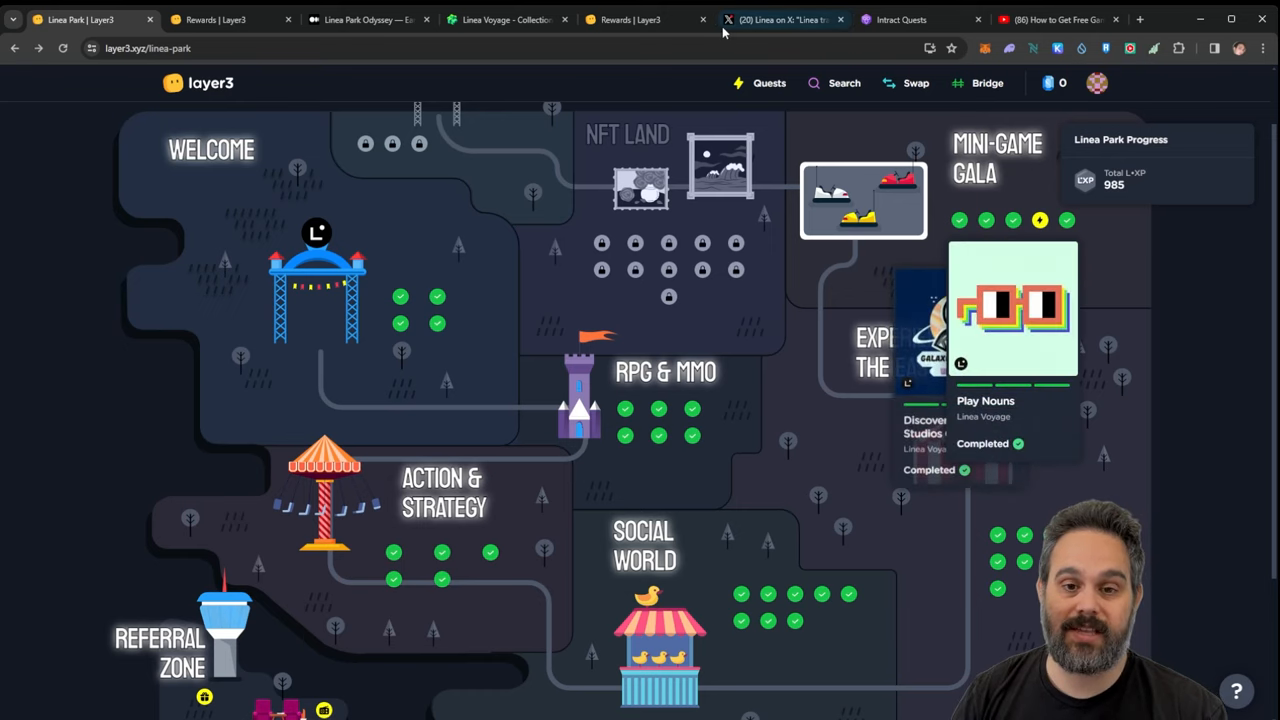
left_click(785, 19)
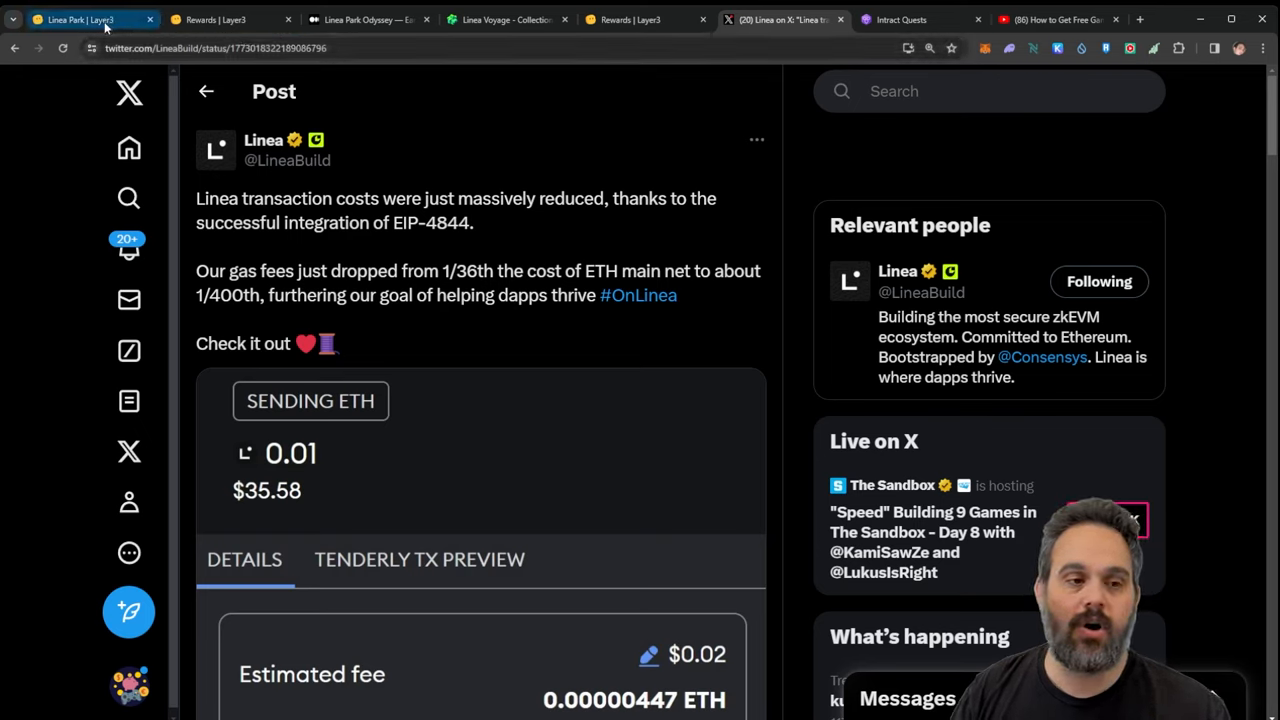
Find the Unfettered Awakening quest among Linea quests and launch the Unfettered game site
left_click(80, 19)
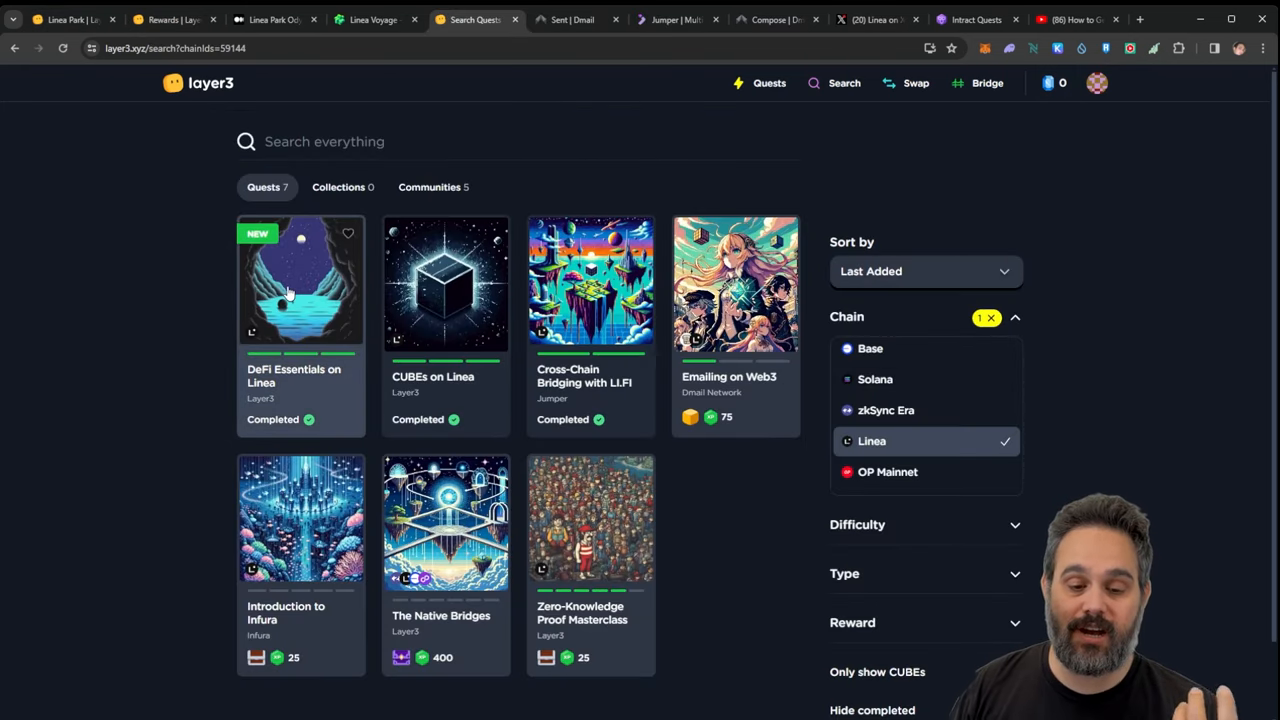
mouse_move(293, 322)
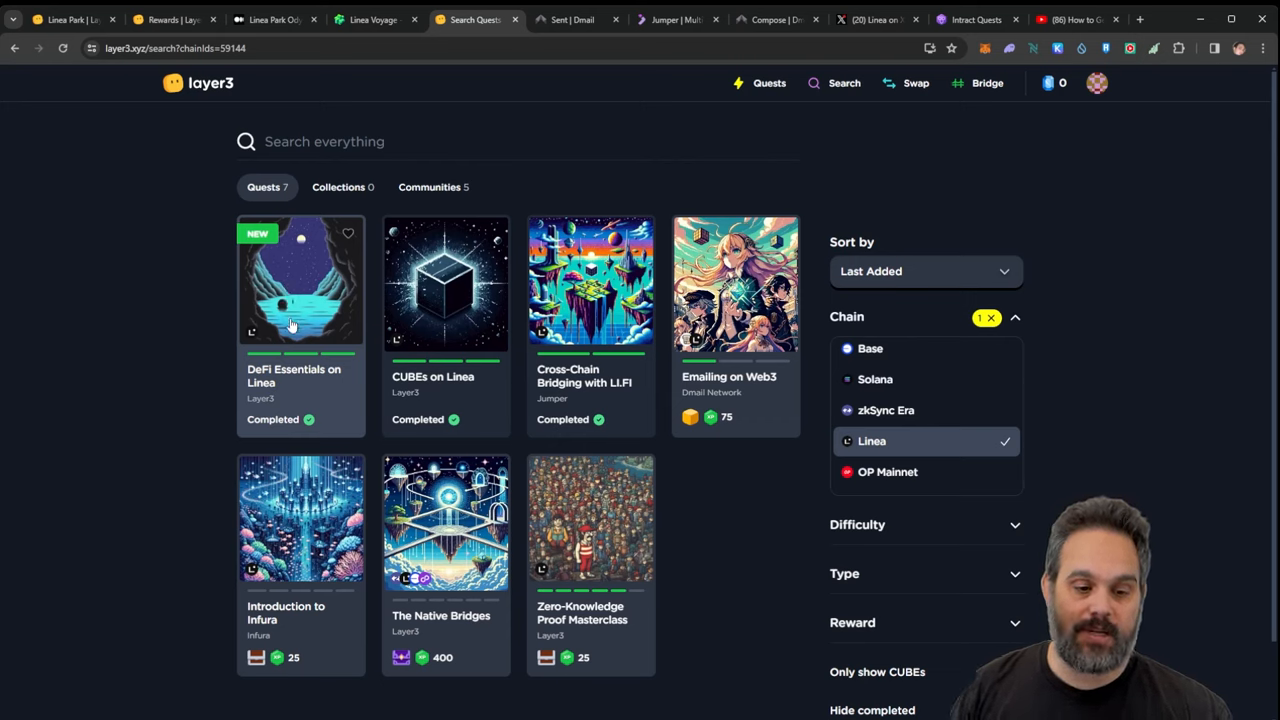
mouse_move(280, 381)
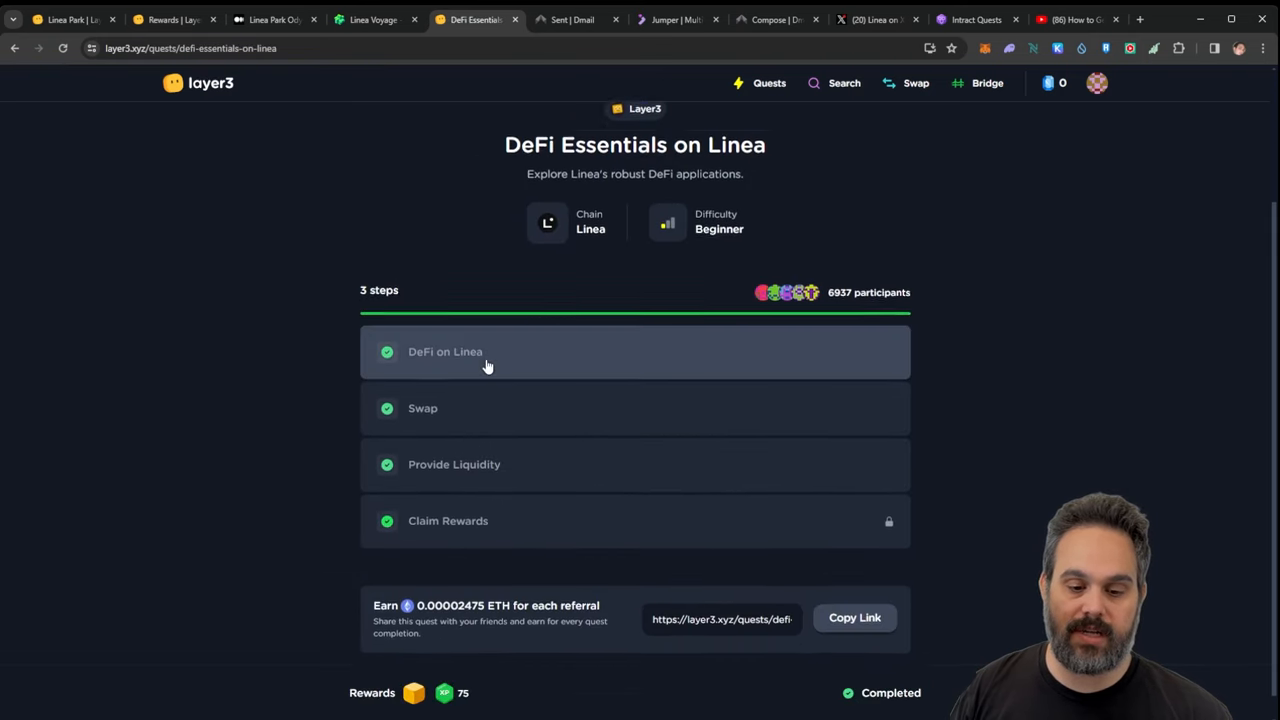
scroll("down", 3)
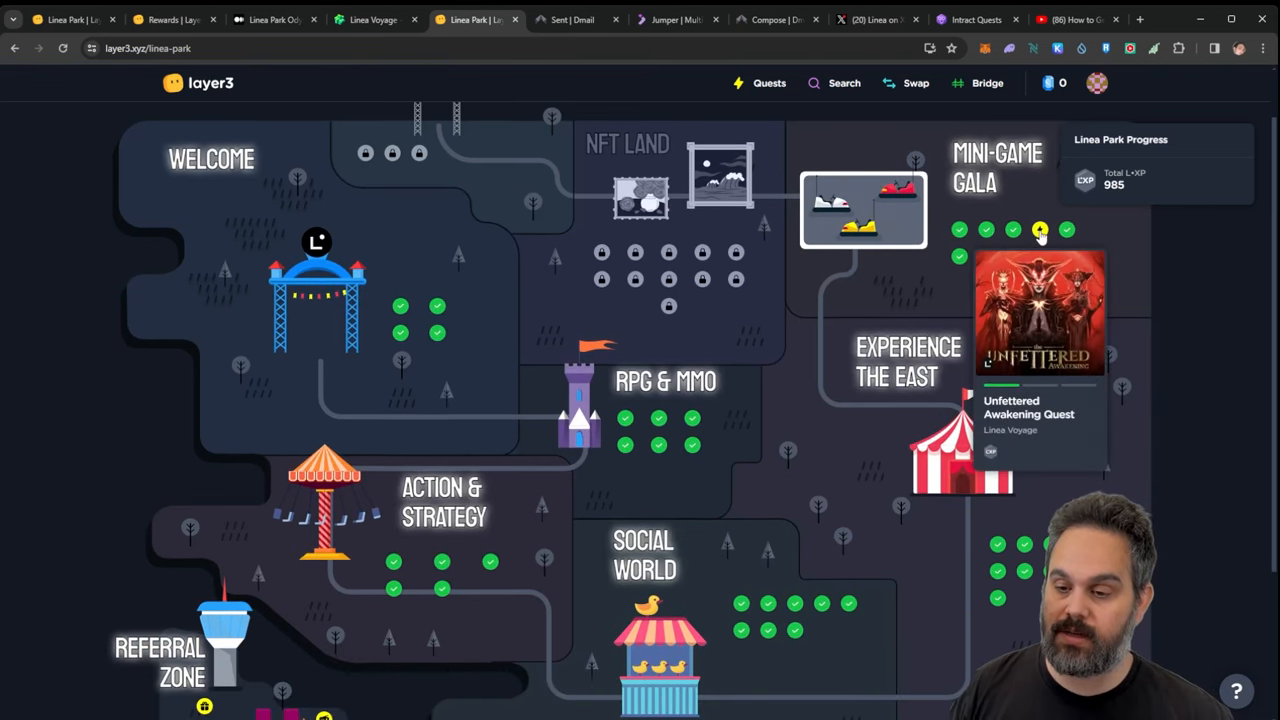
left_click(1038, 355)
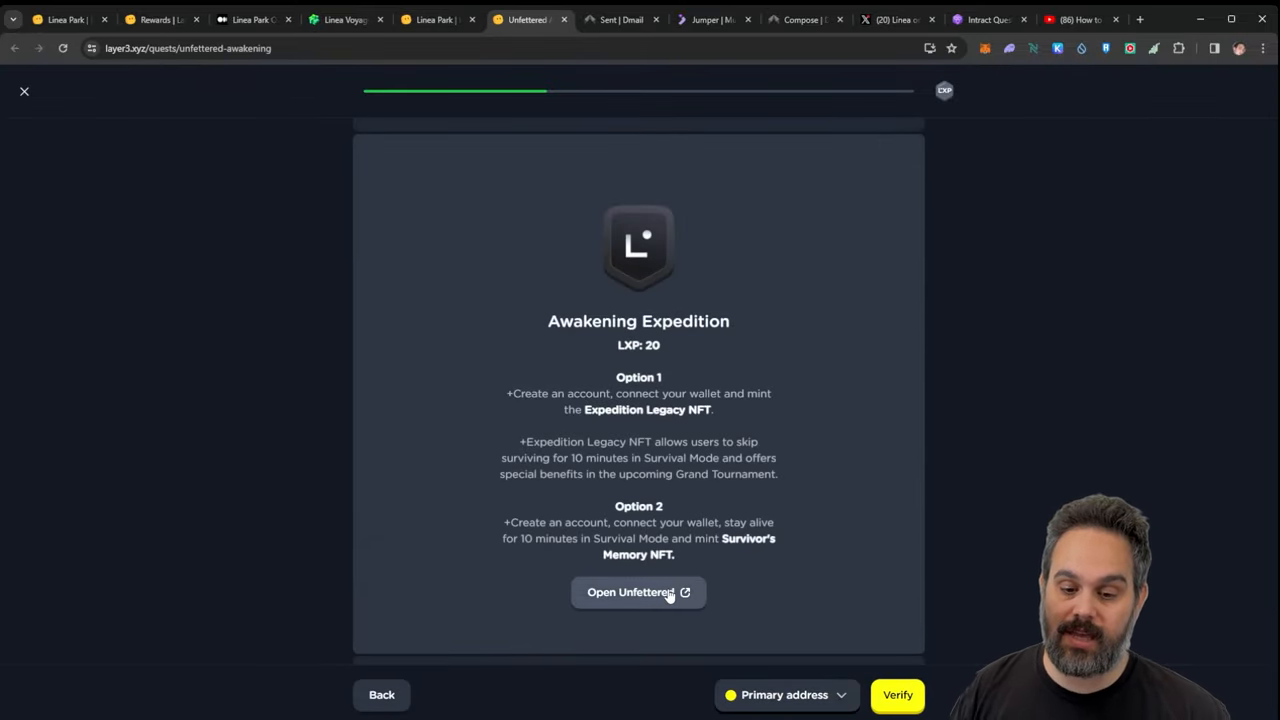
left_click(638, 592)
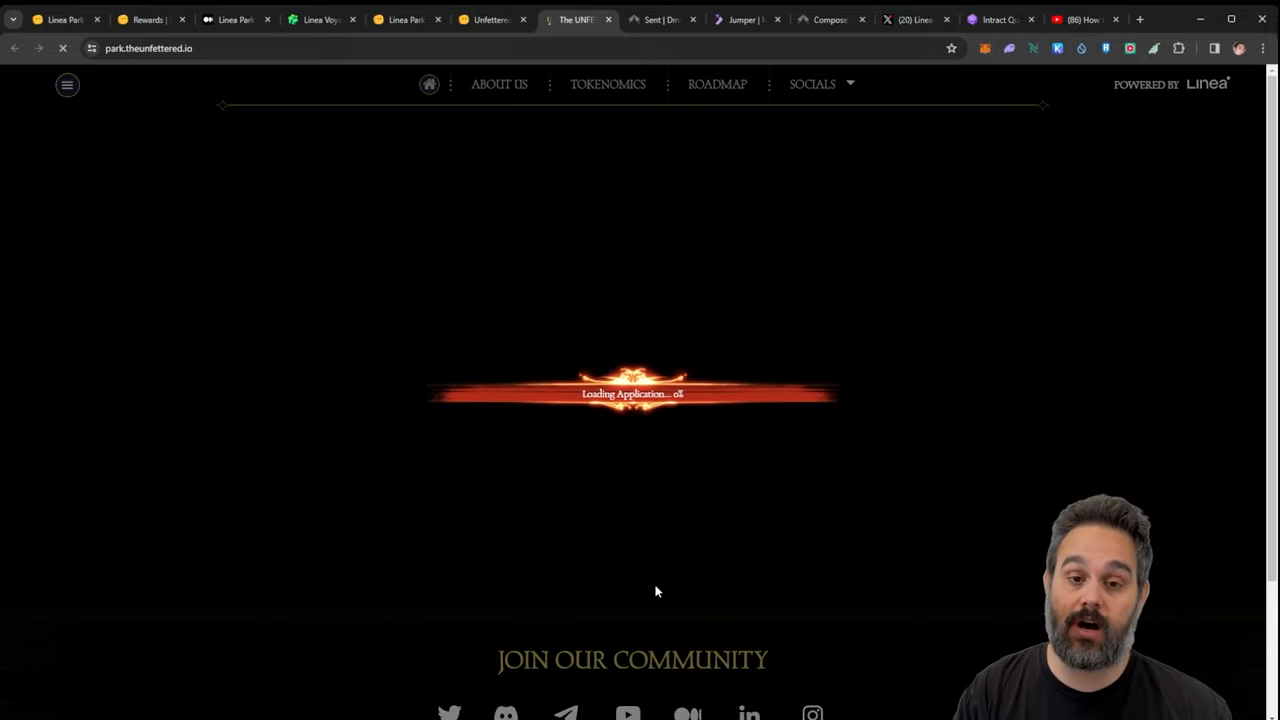
mouse_move(837, 129)
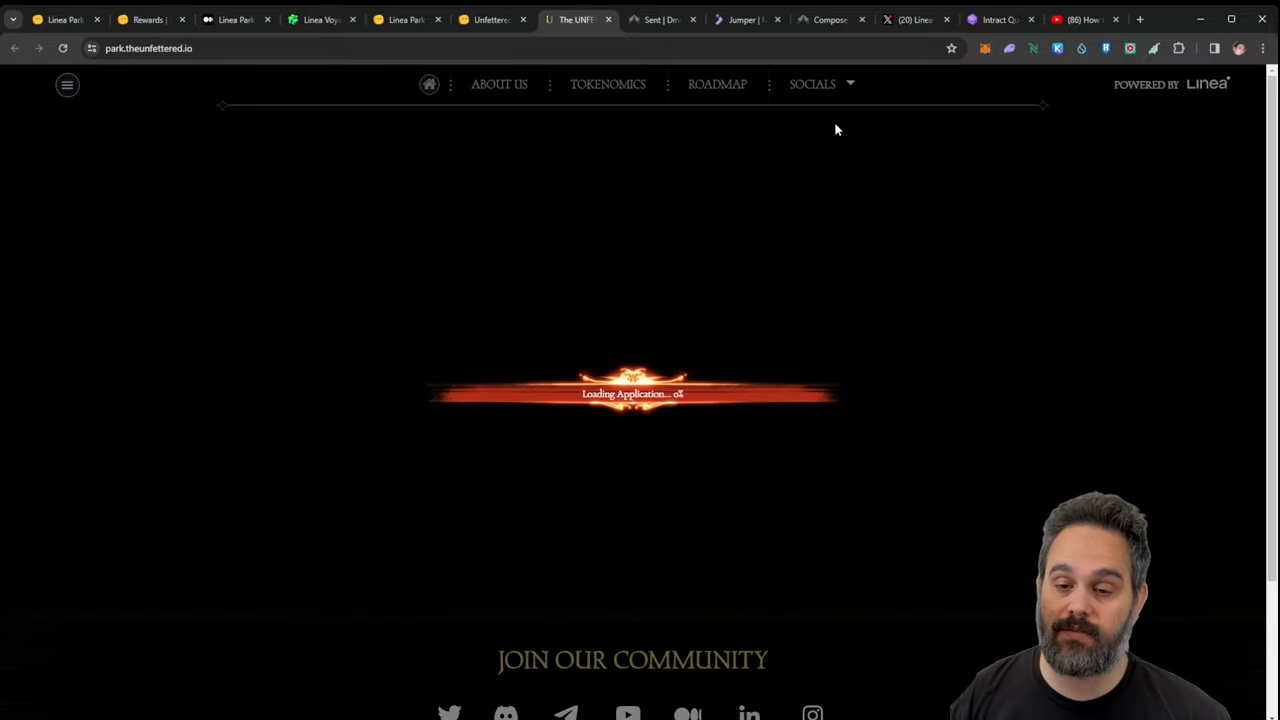
mouse_move(865, 121)
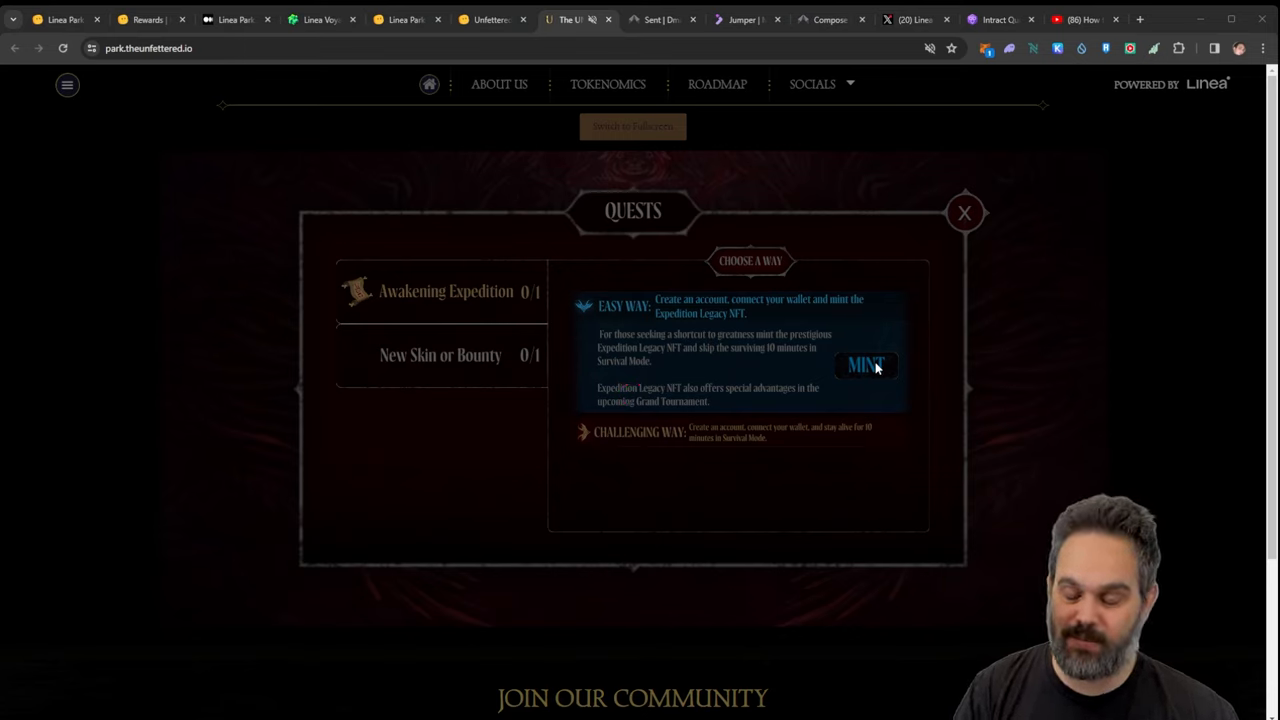
Start minting the Expedition Legacy NFT via Awakening Expedition's Easy Way
left_click(865, 364)
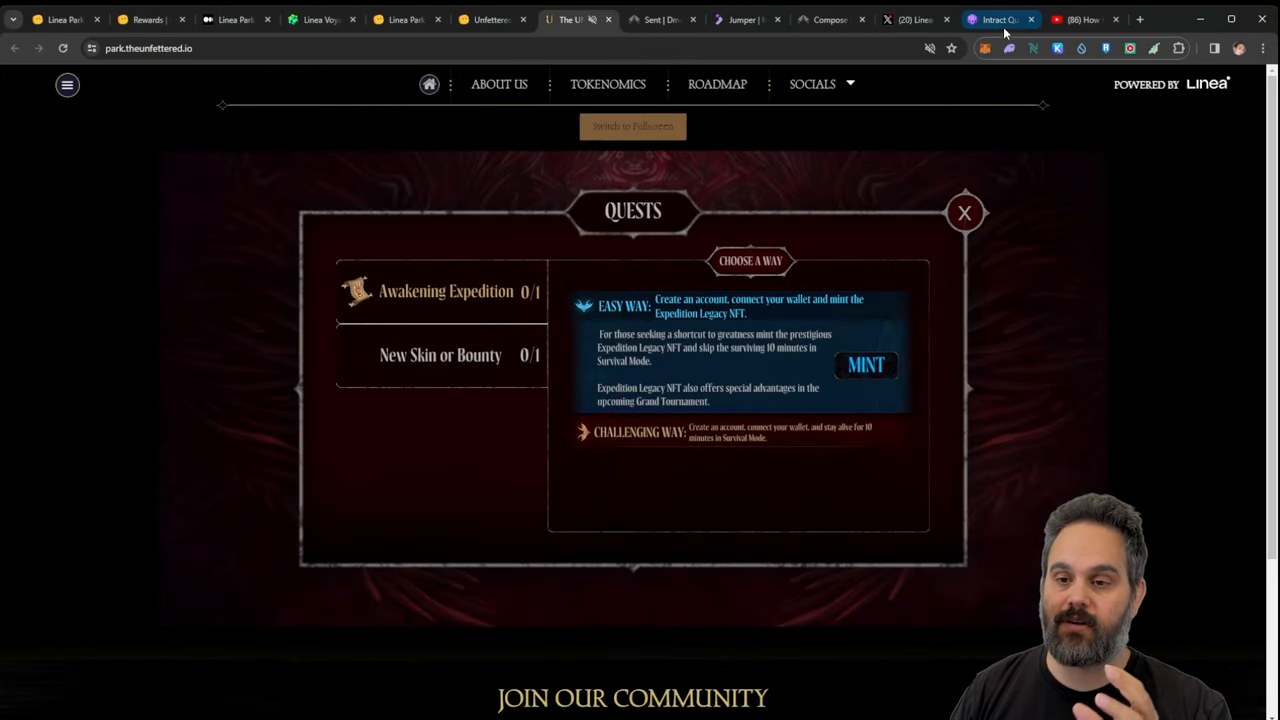
Switch to Intract and search its quests for 'linea'
left_click(1000, 19)
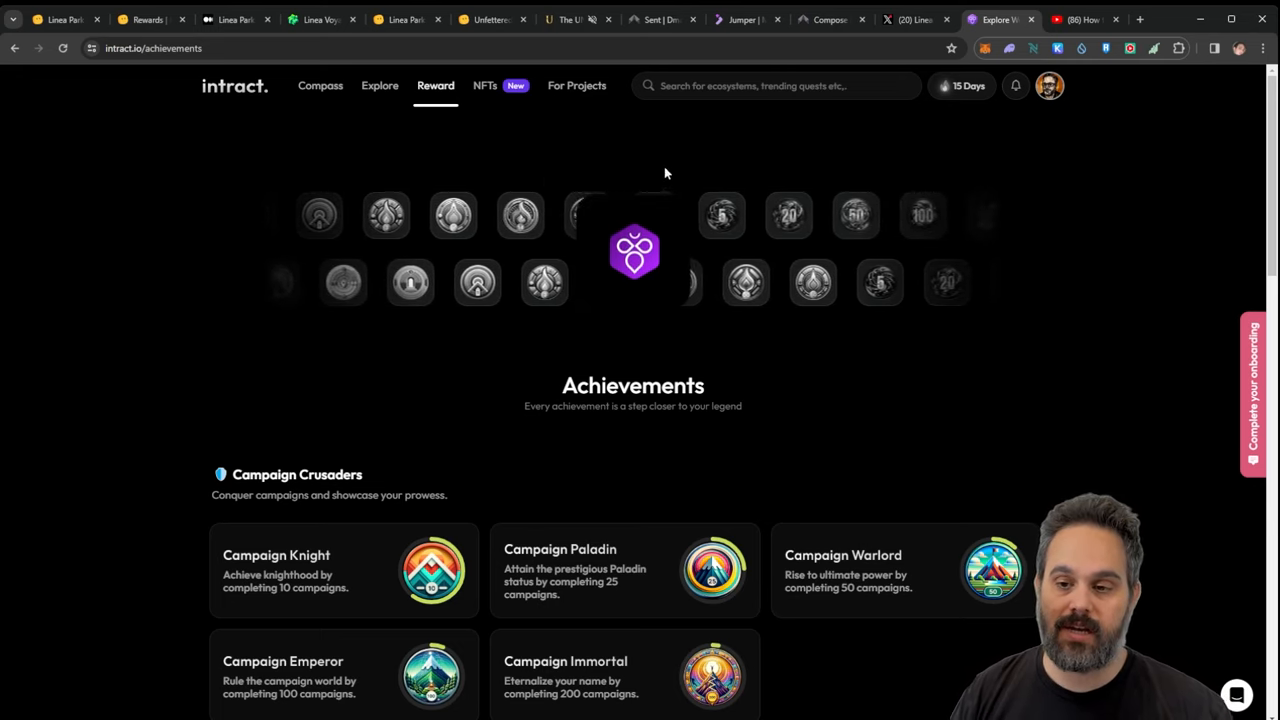
left_click(775, 85)
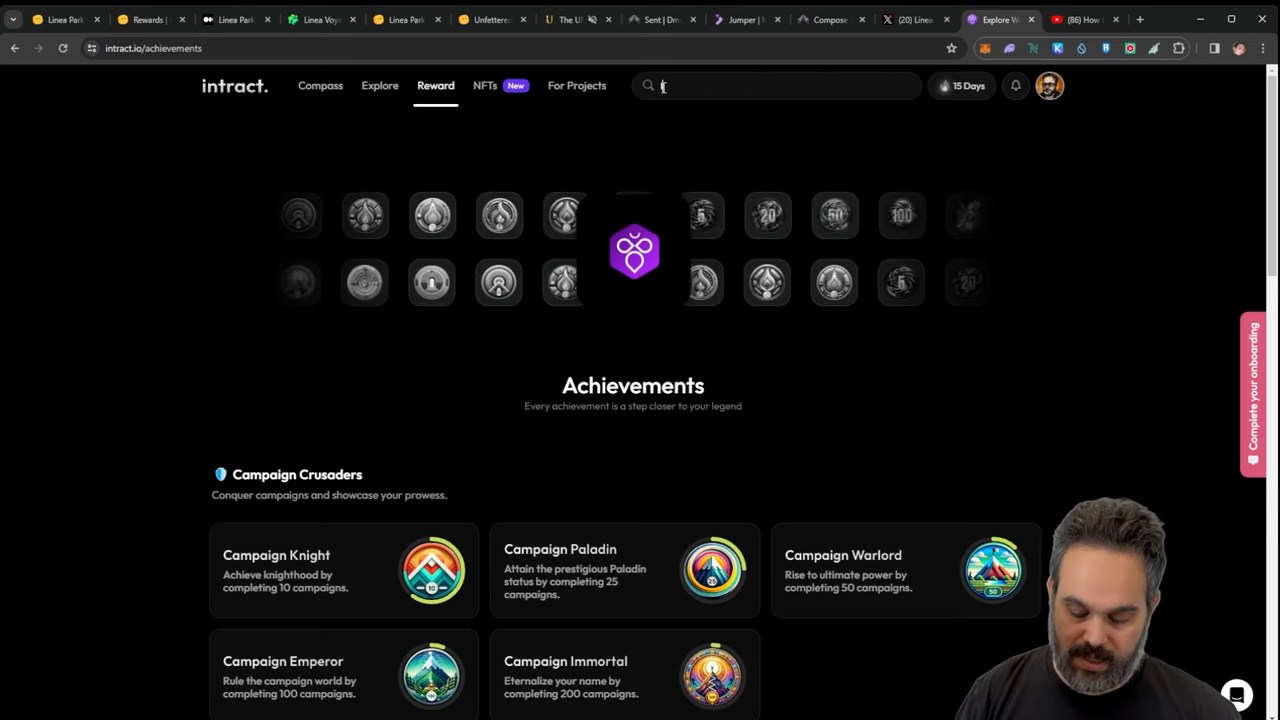
type("linea")
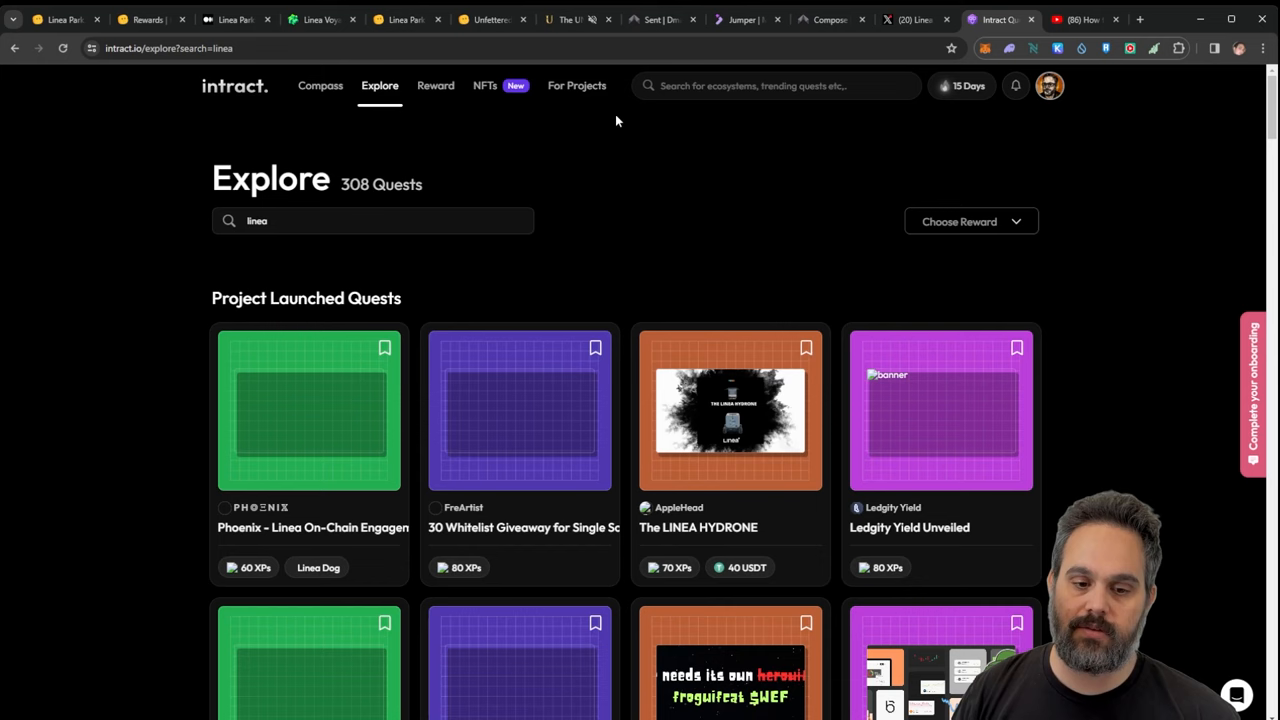
mouse_move(510, 348)
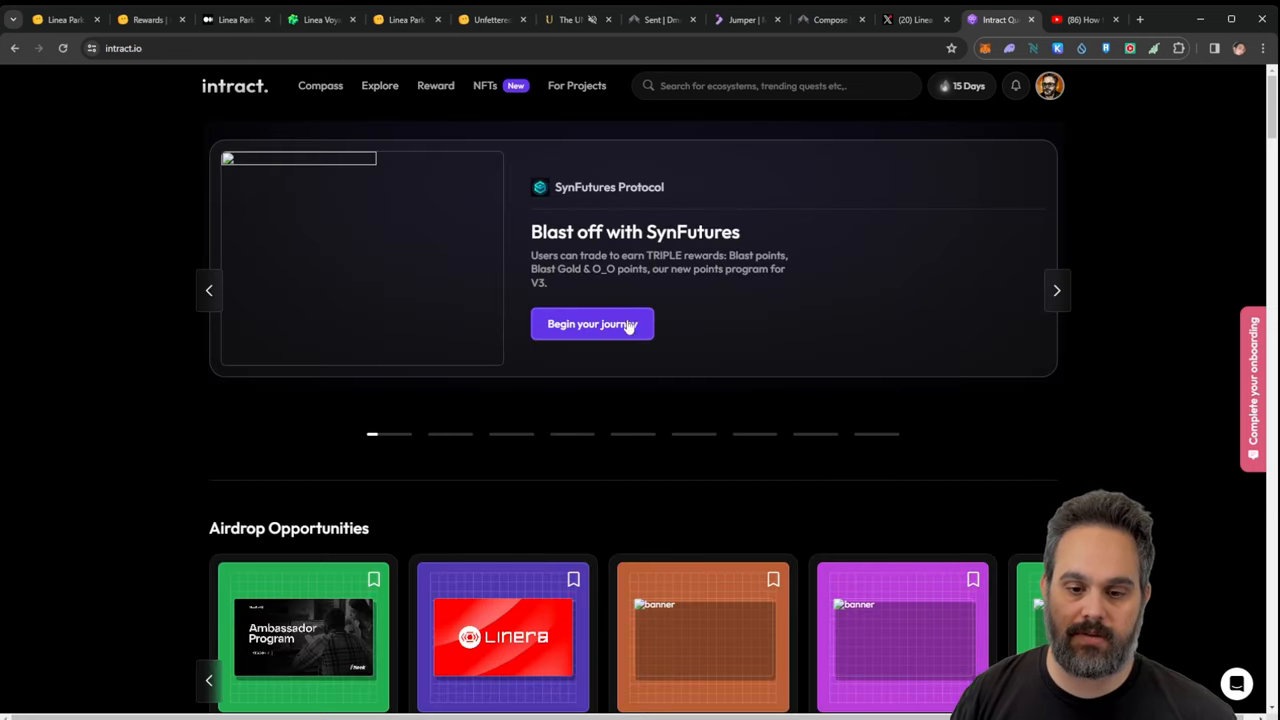
Advance the featured carousel twice to Linea LXP Rush and open its event page
left_click(1057, 290)
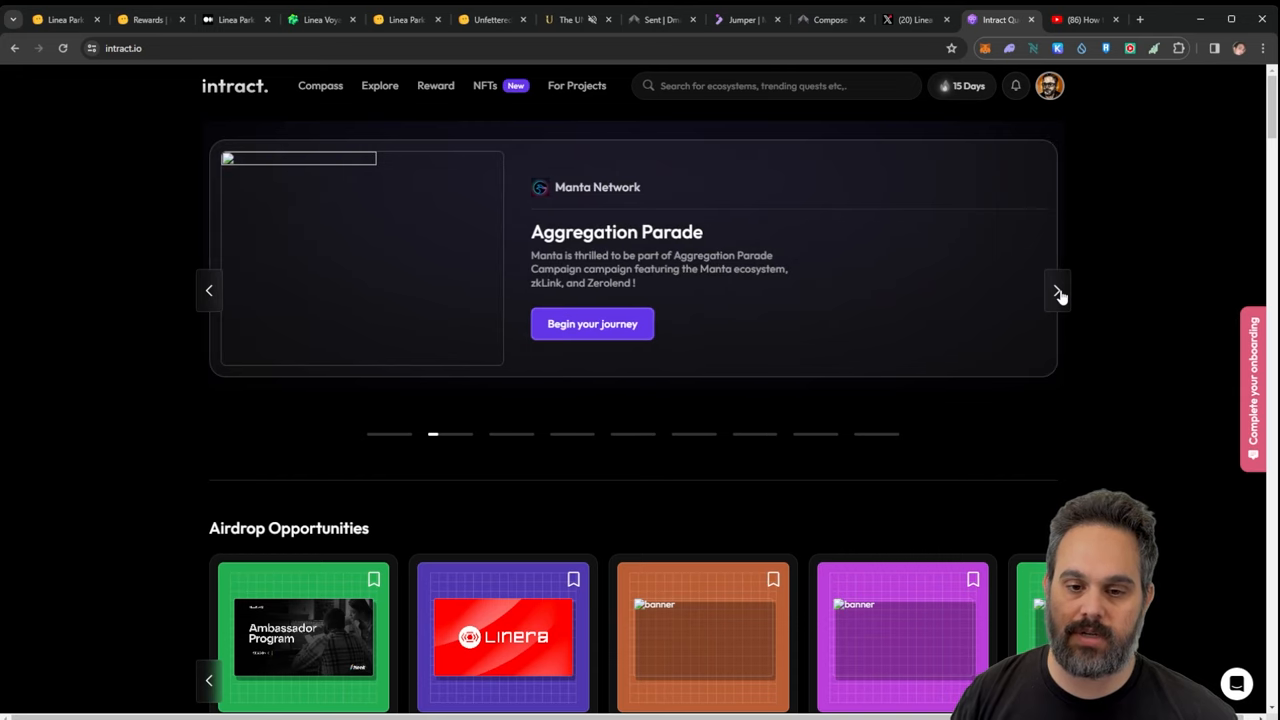
left_click(1057, 290)
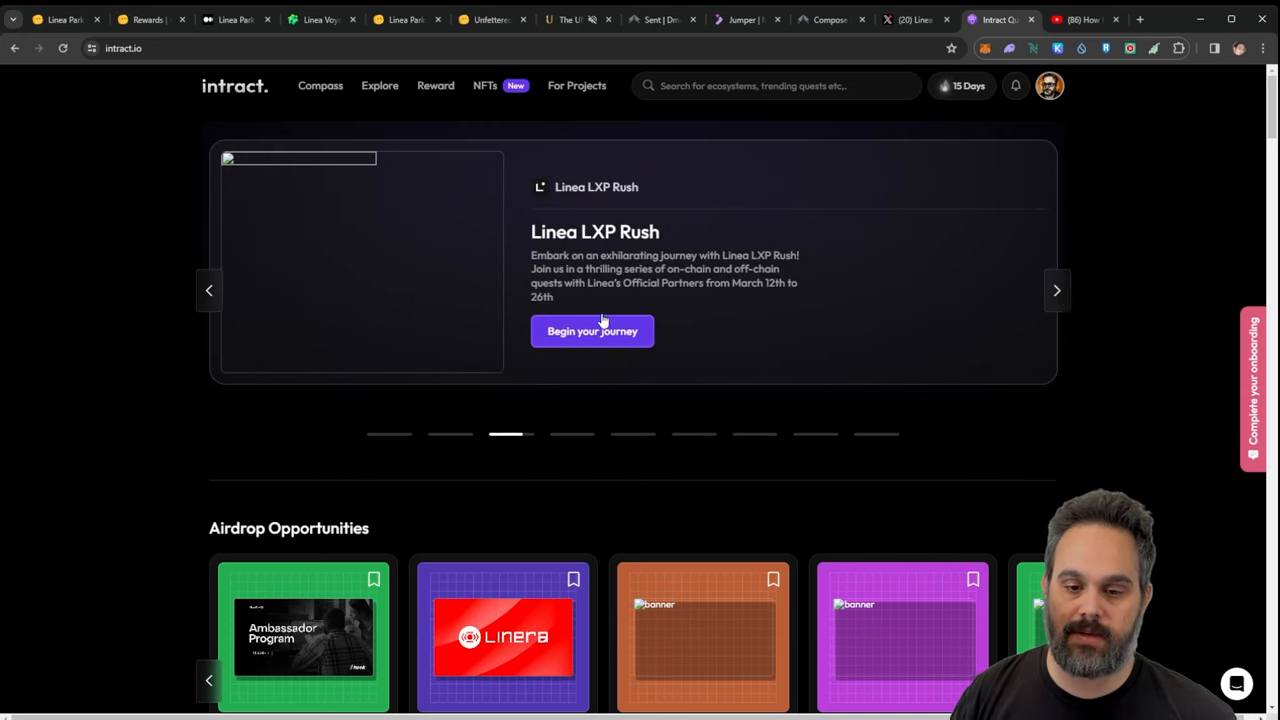
left_click(592, 331)
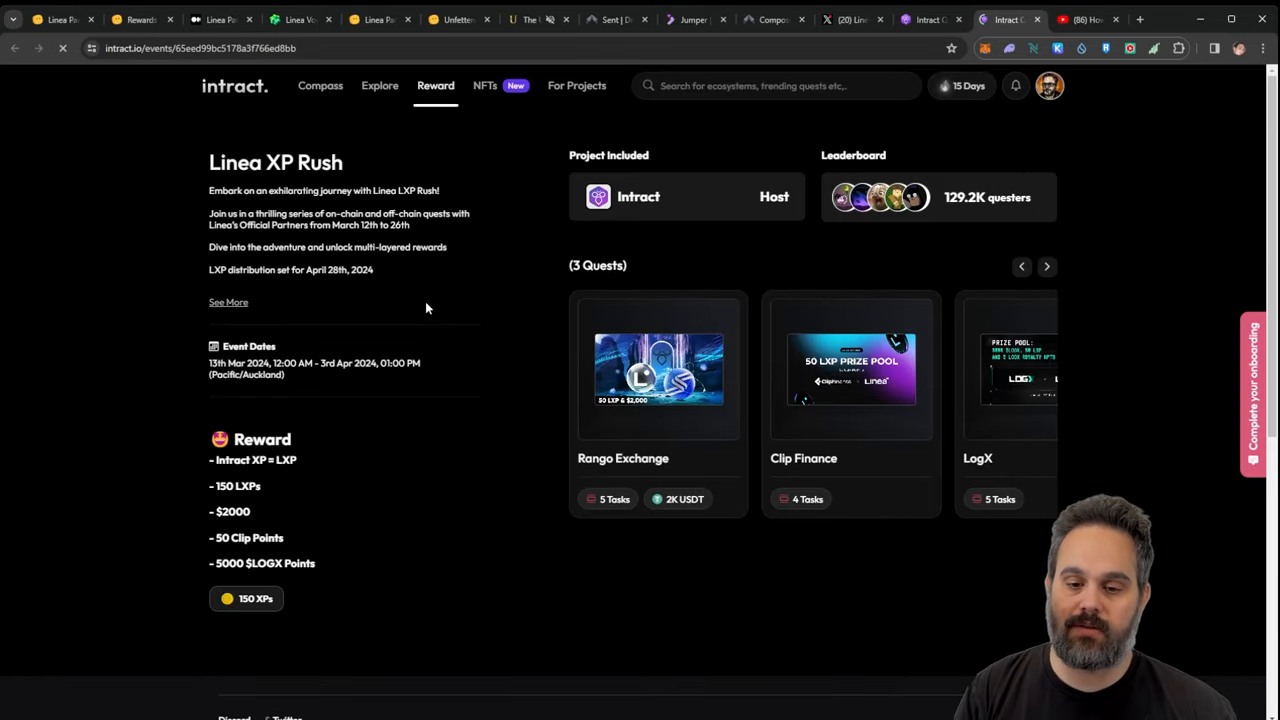